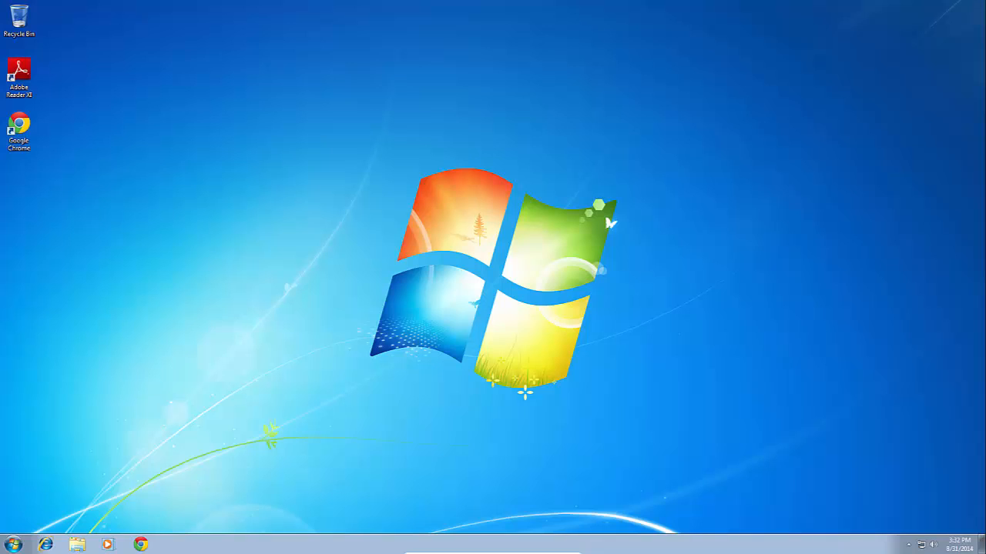
mouse_move(163, 503)
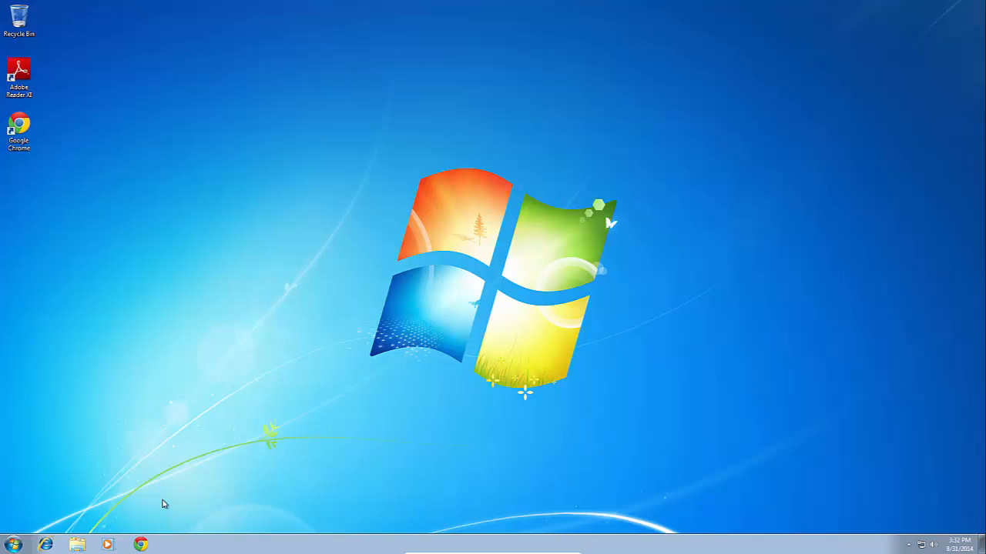
Browse to Downloads in File Explorer and select the npp.6.6.7 installer.
click(75, 546)
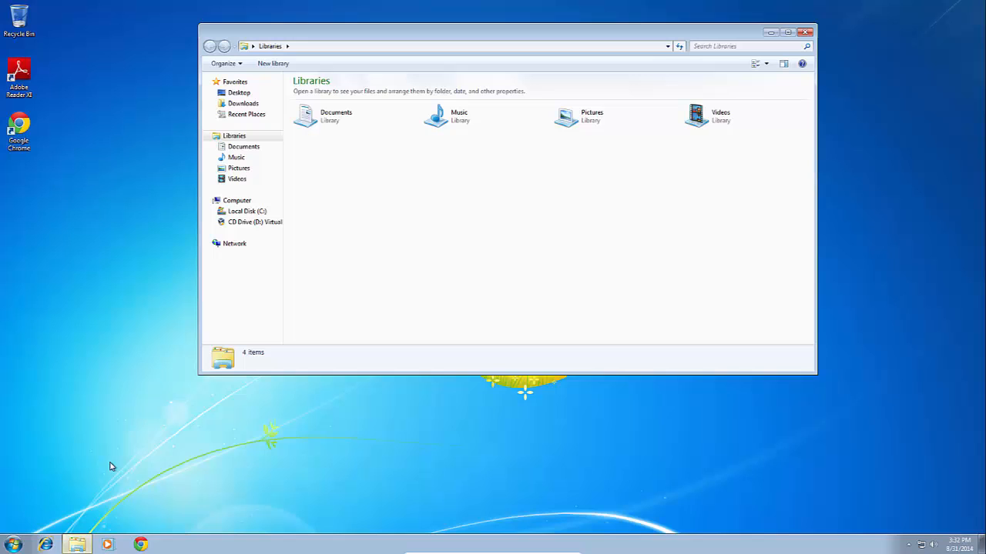
click(243, 103)
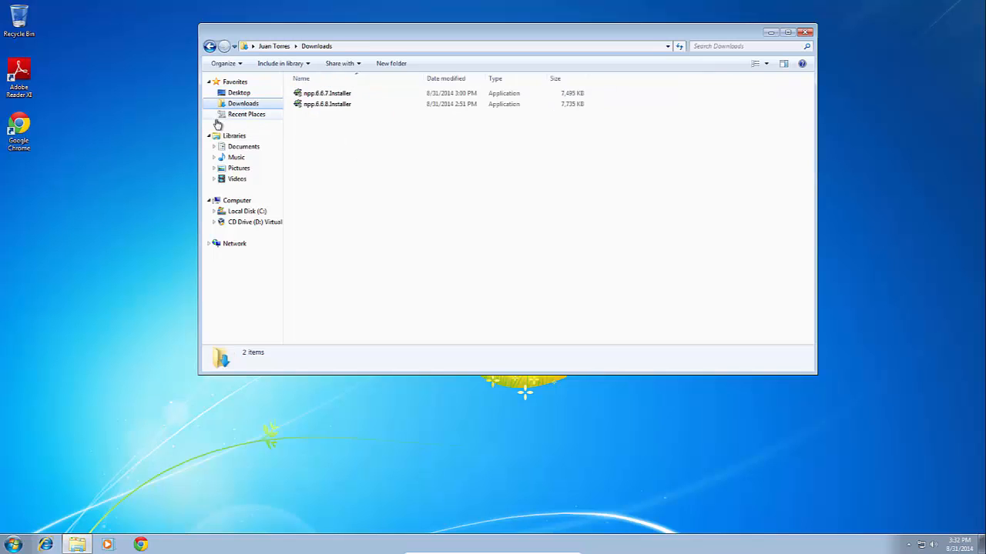
mouse_move(548, 164)
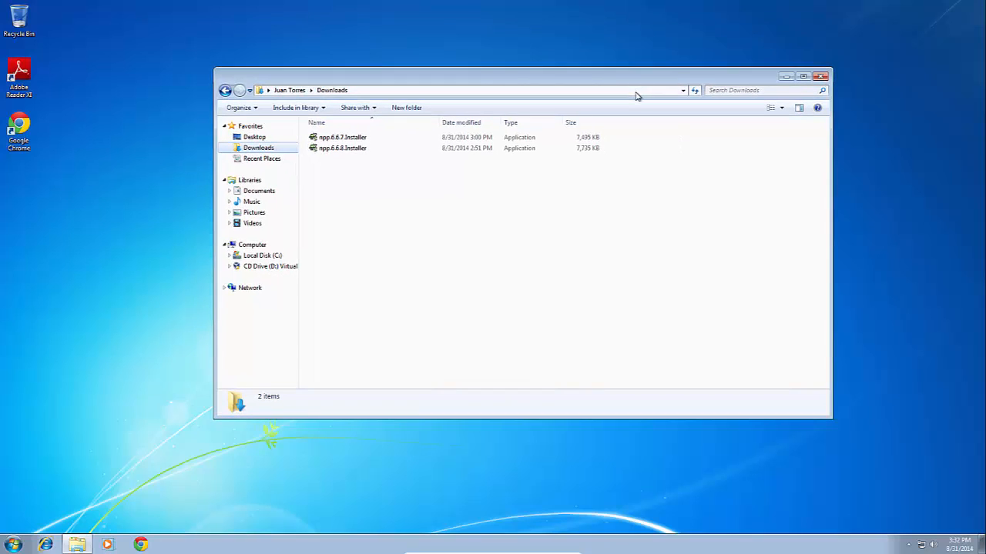
mouse_move(807, 143)
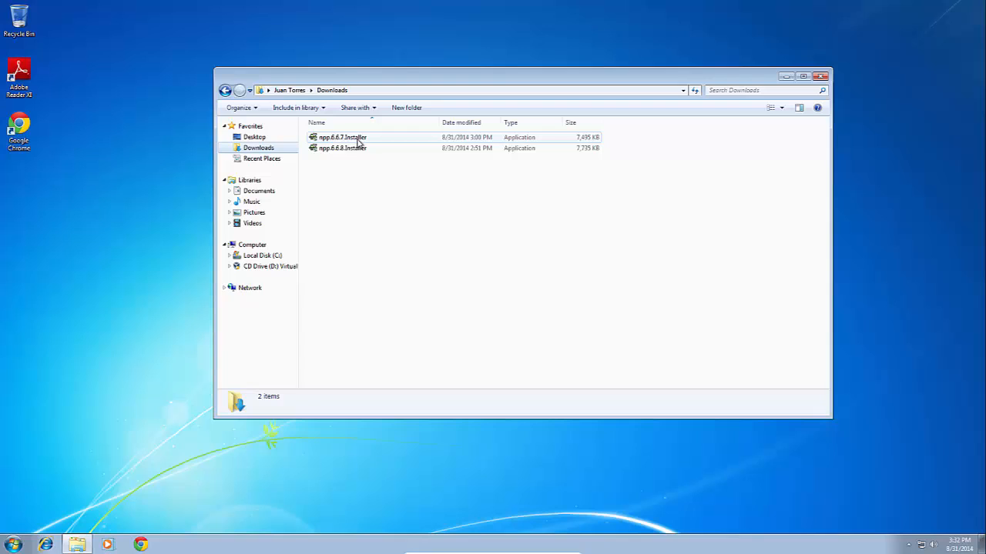
click(342, 137)
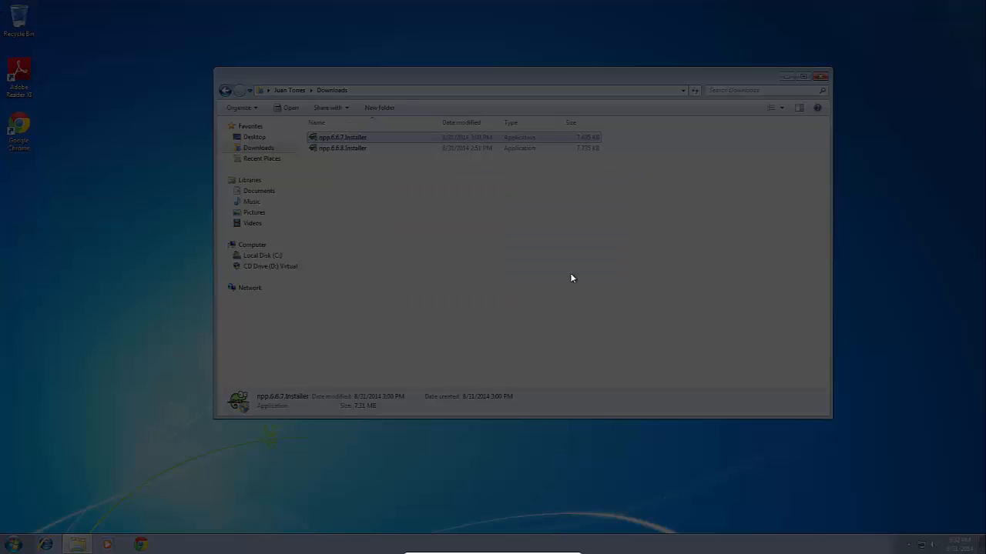
Launch the Notepad++ 6.6.7 installer and reach the Installer Language dialog.
double_click(342, 138)
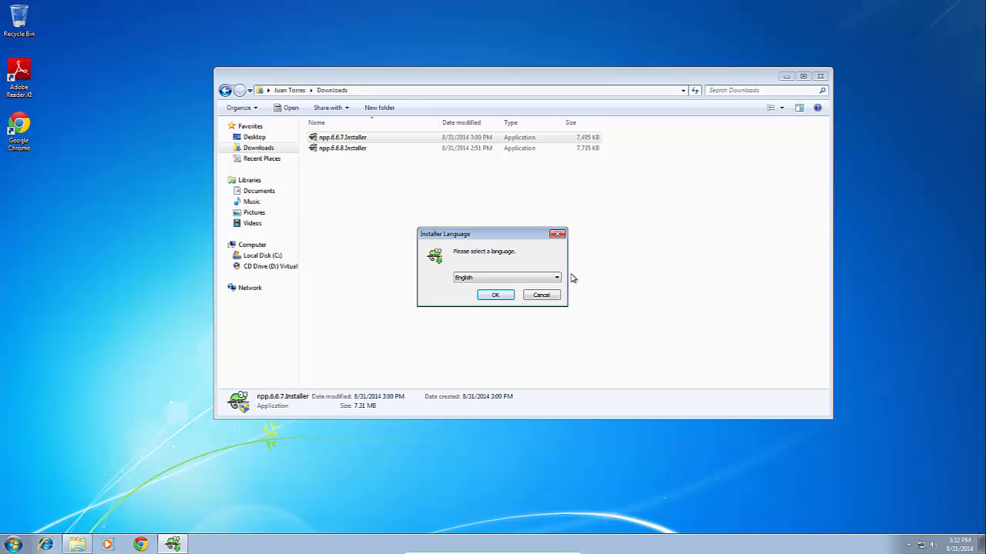
Accept English and the license, keeping the Notepad++ Akron destination under Program Files (x86).
click(496, 296)
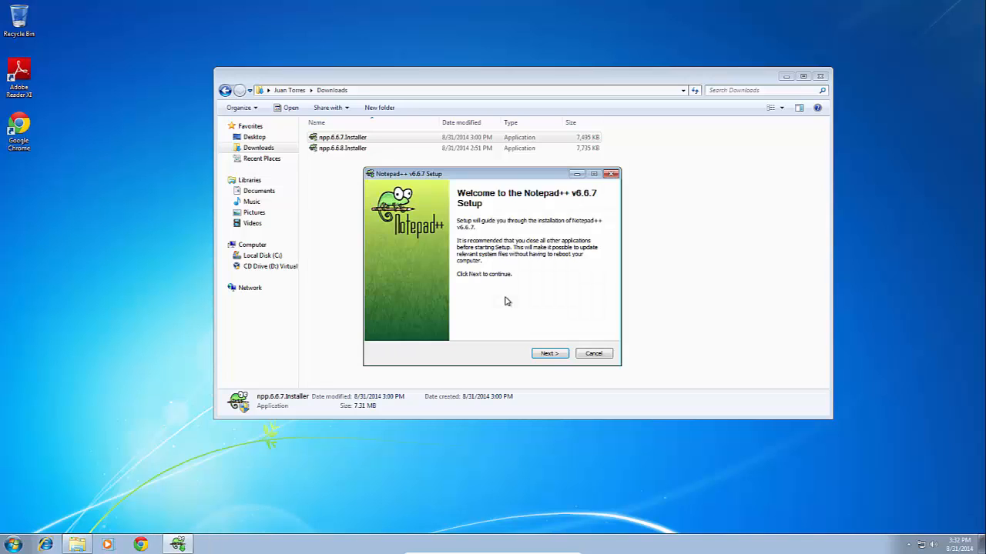
click(548, 353)
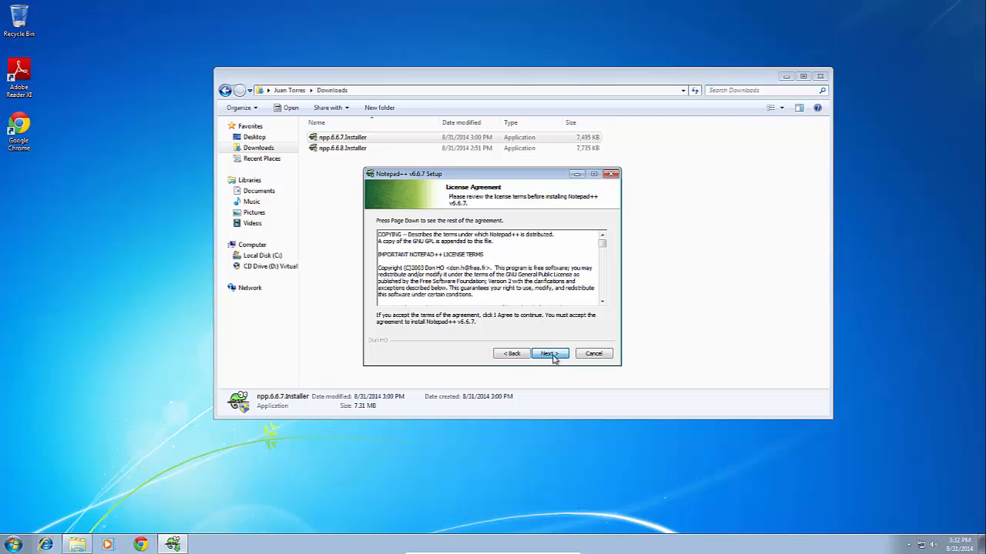
click(548, 352)
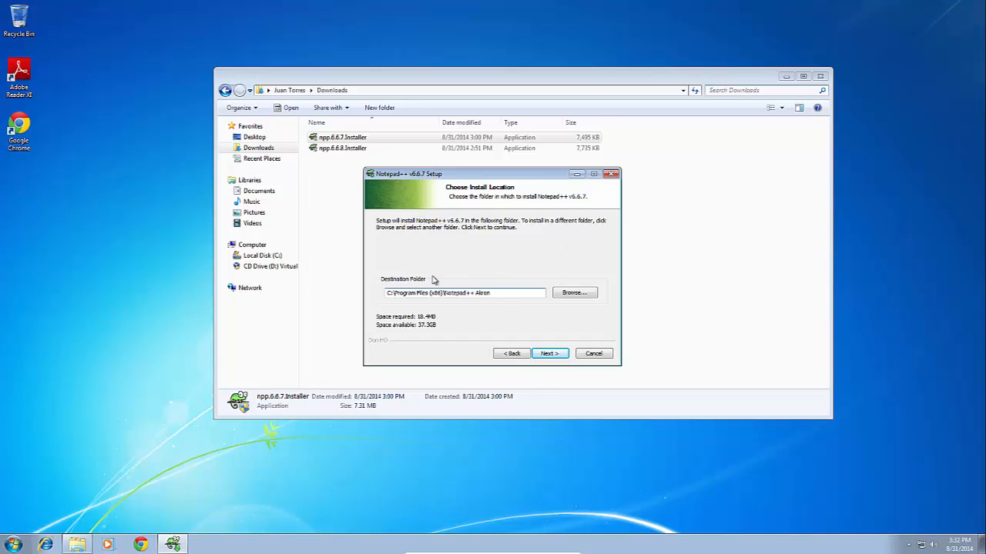
click(548, 352)
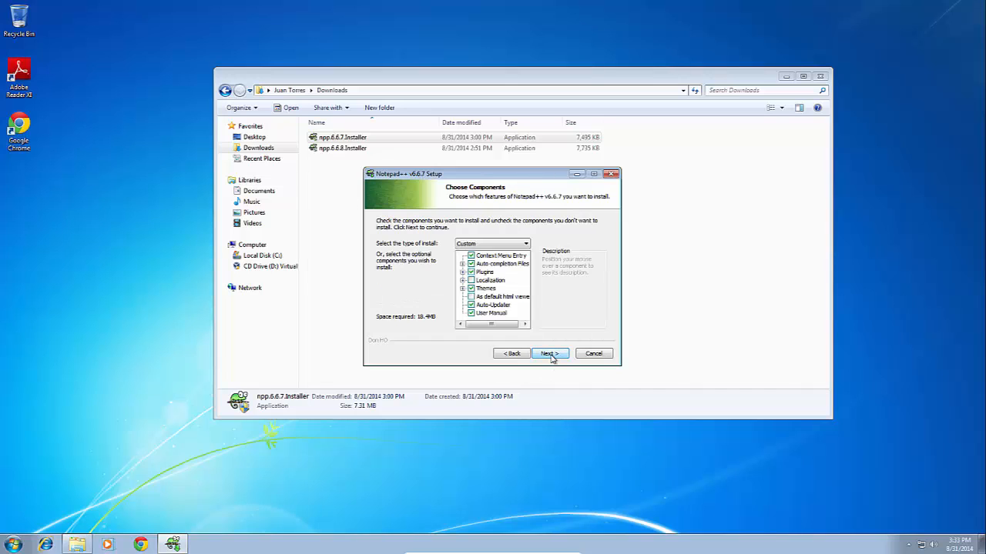
Finish installing with default components and a desktop shortcut, declining the update download.
click(549, 352)
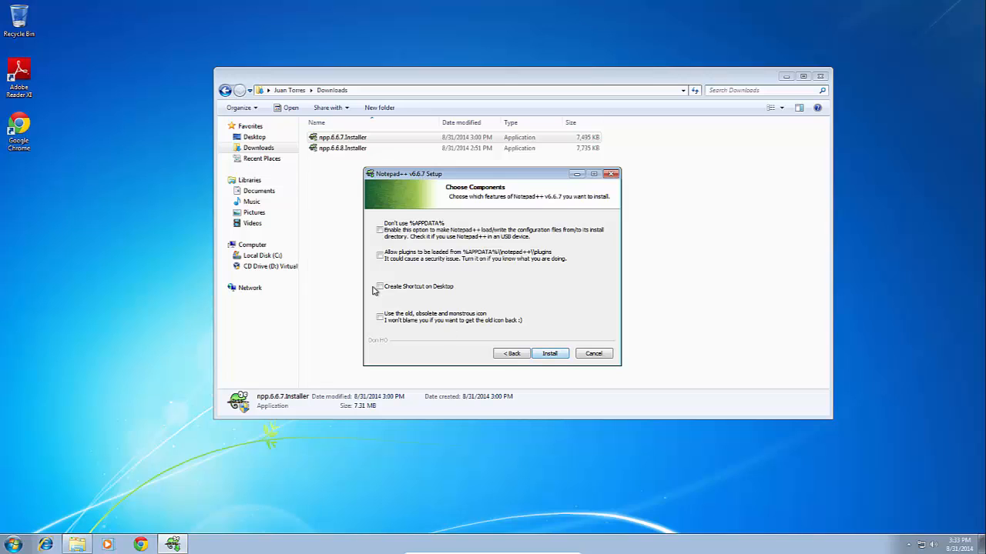
click(549, 352)
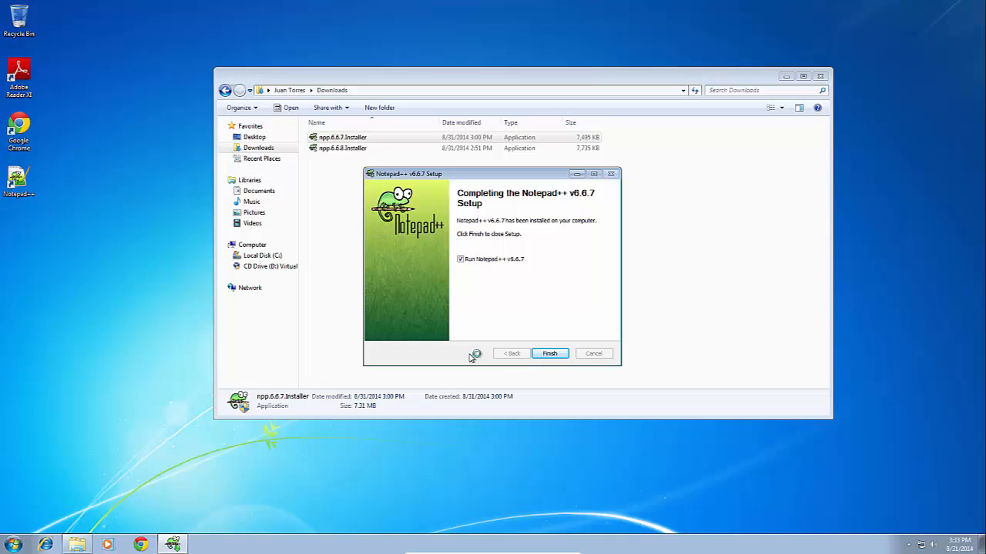
click(549, 352)
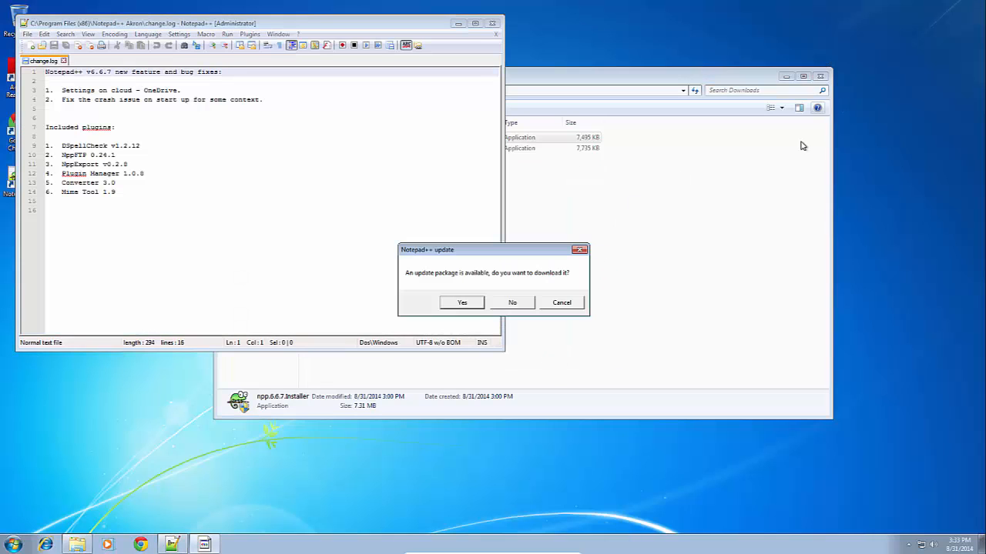
click(512, 302)
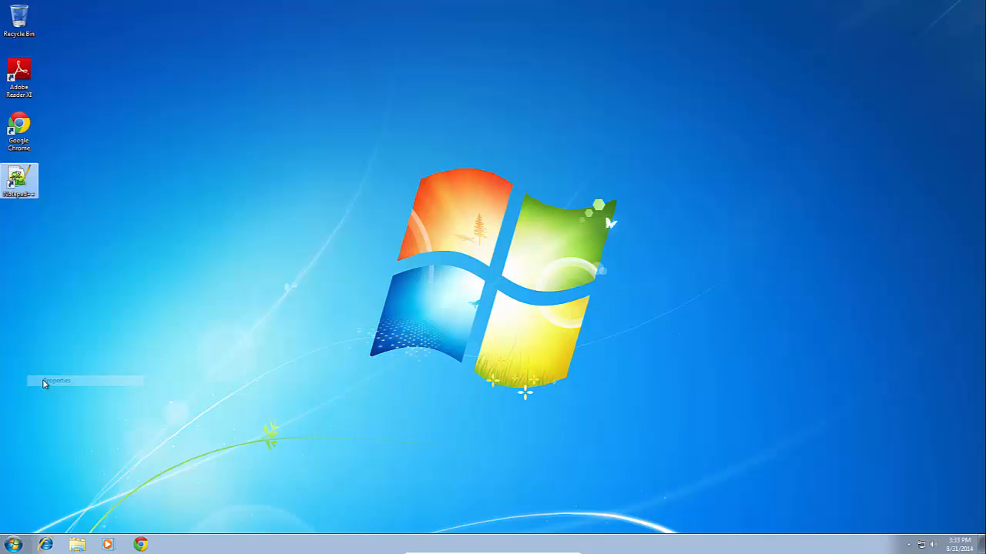
Show the Notepad++ Akron install folder from the shortcut and open config.model in Notepad.
click(70, 371)
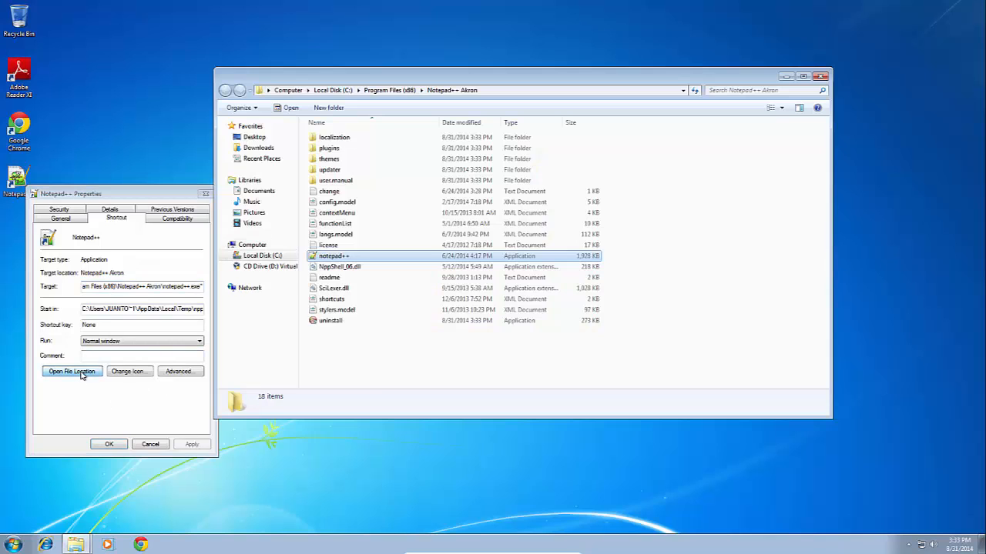
right_click(332, 201)
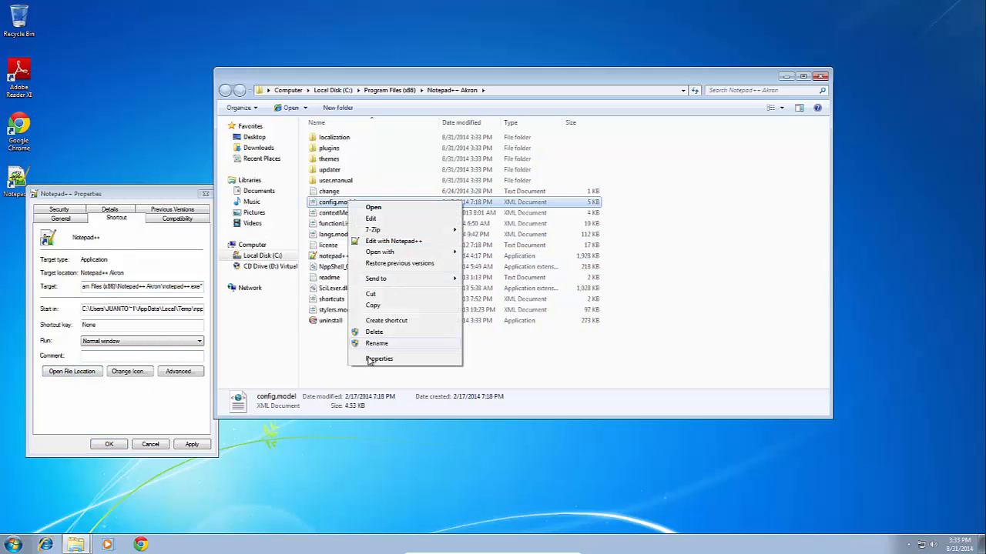
click(376, 342)
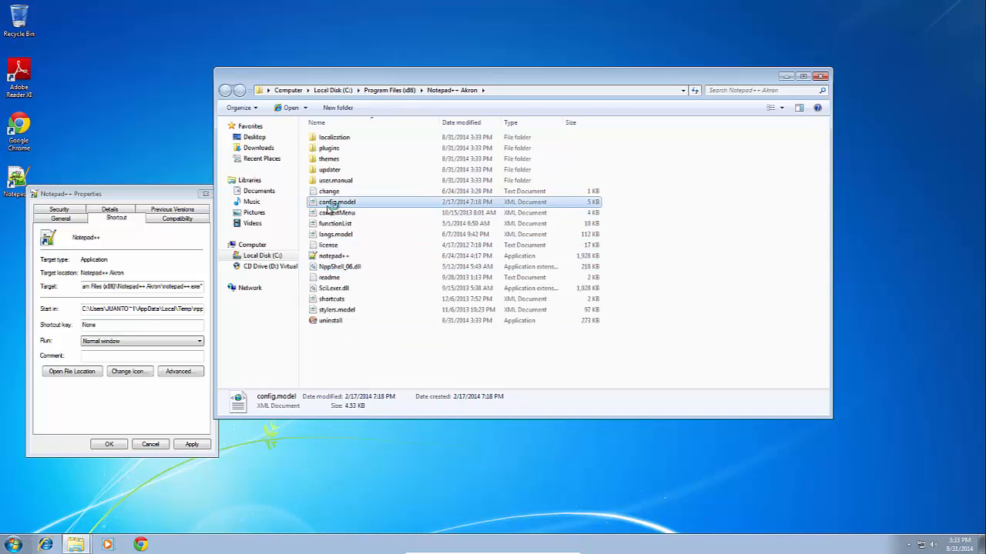
right_click(336, 202)
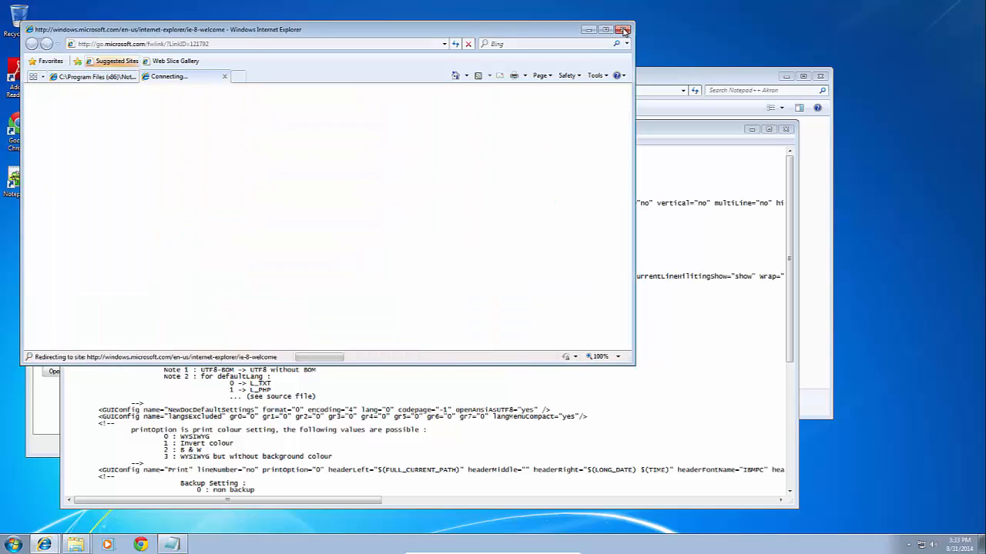
Close the Internet Explorer window, leaving config.model in front in Notepad.
click(623, 29)
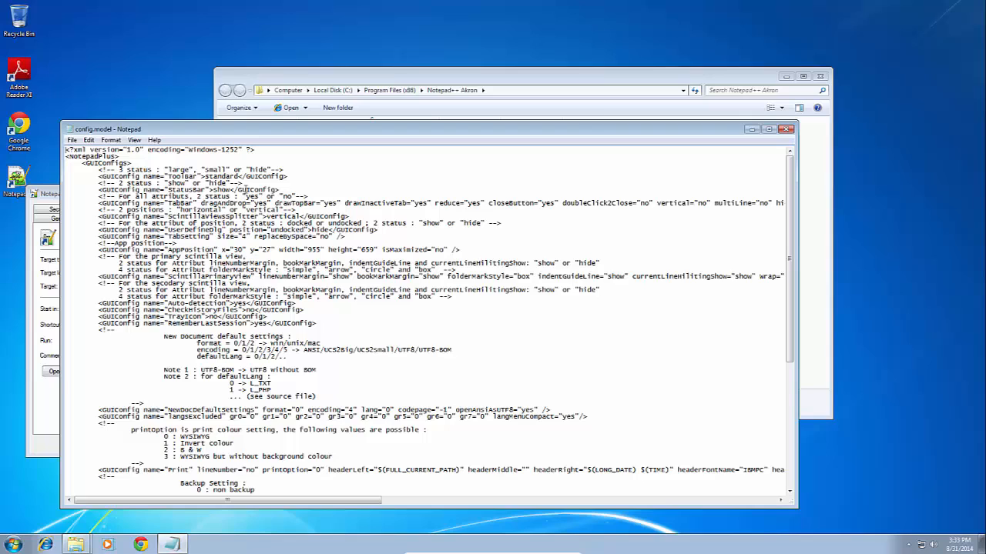
mouse_move(285, 160)
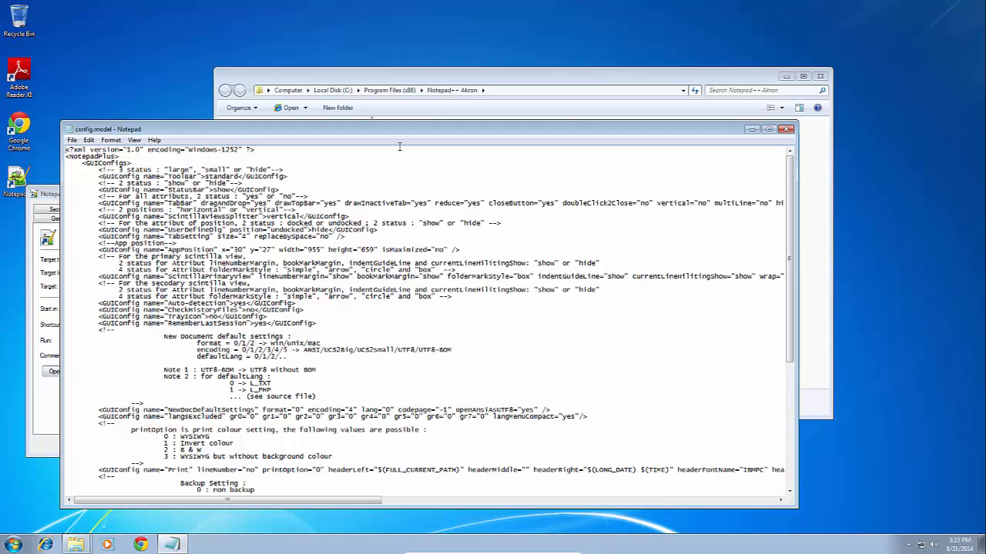
mouse_move(348, 168)
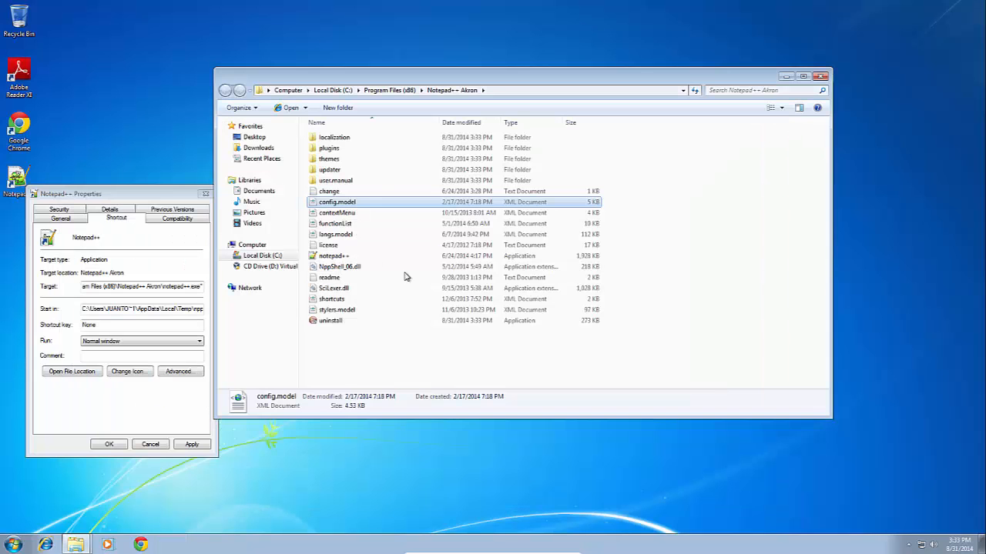
Close the folder and Properties windows and launch Notepad++ from the Akron desktop shortcut.
click(819, 77)
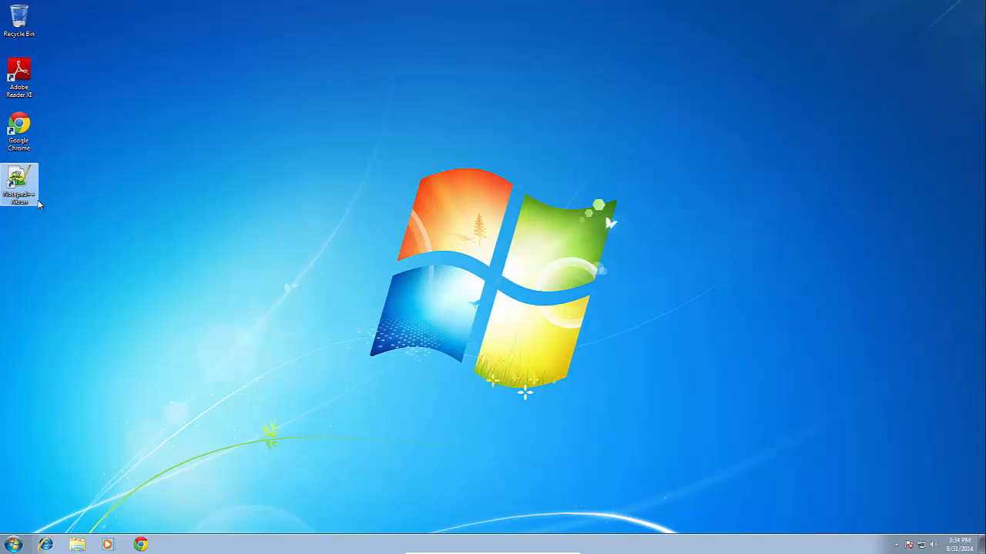
double_click(19, 182)
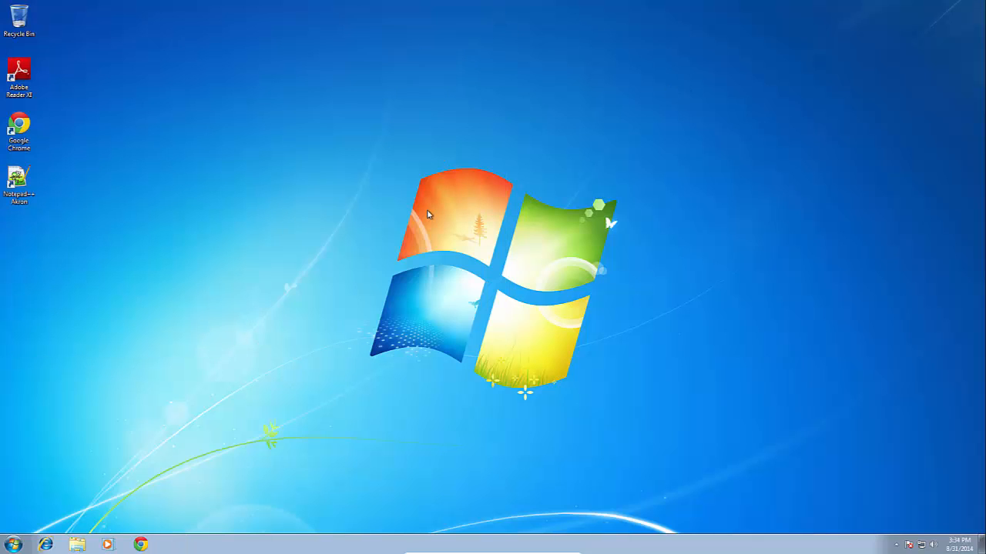
Reach Programs and Features via Control Panel and select the Notepad++ 6.6.7 entry.
click(12, 545)
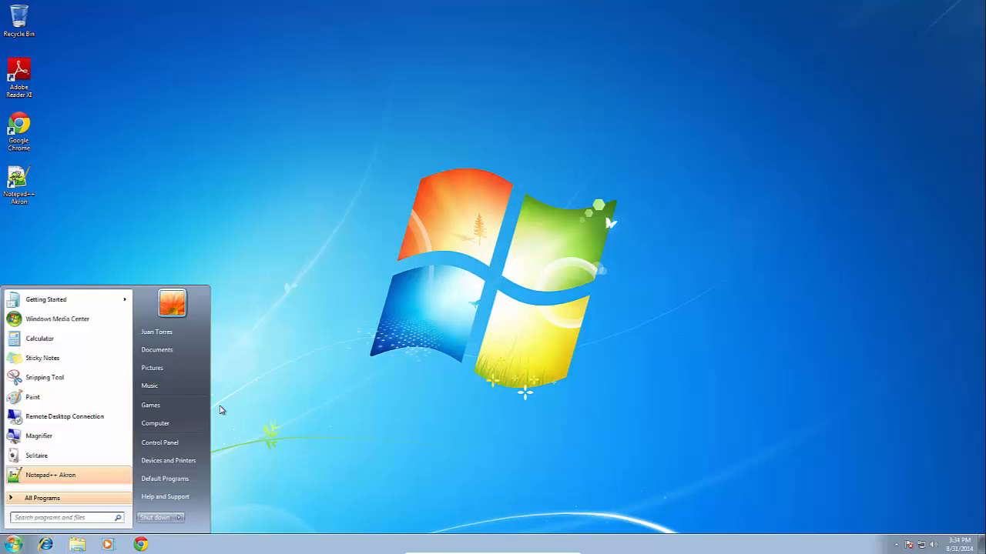
click(160, 442)
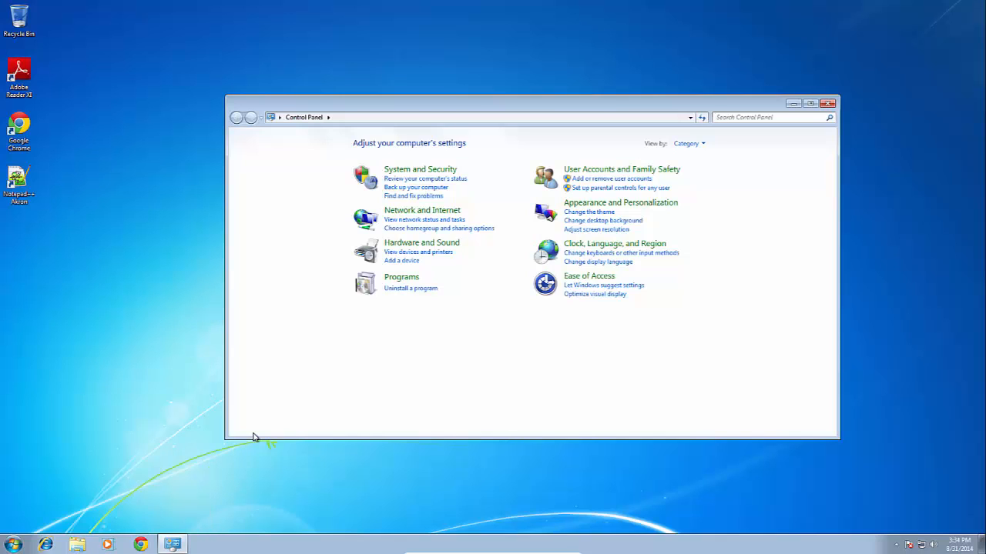
mouse_move(50, 203)
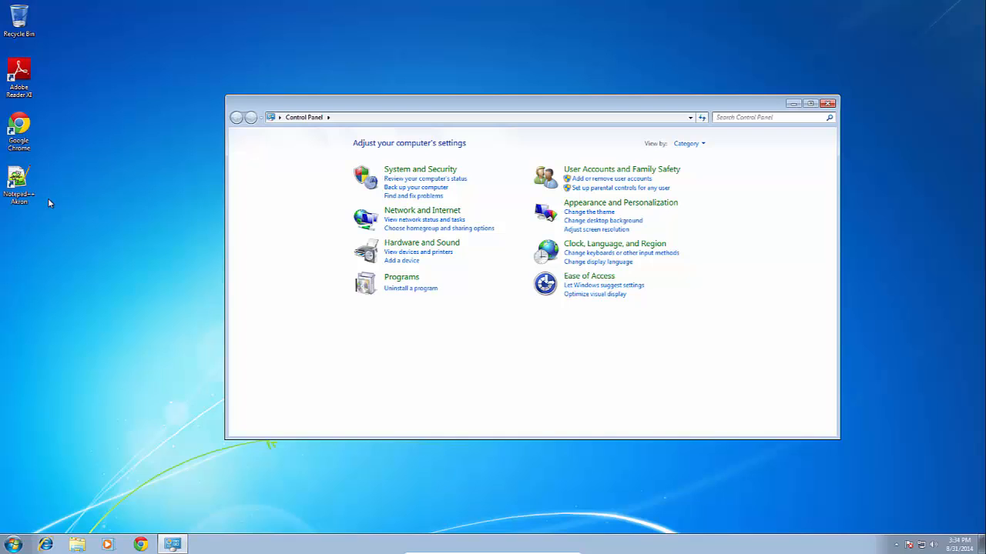
click(410, 288)
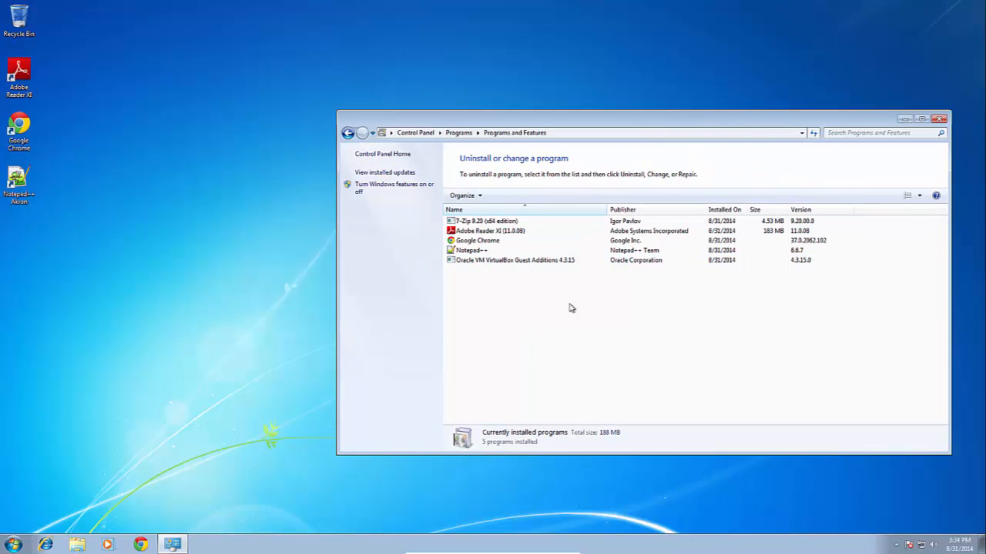
click(471, 250)
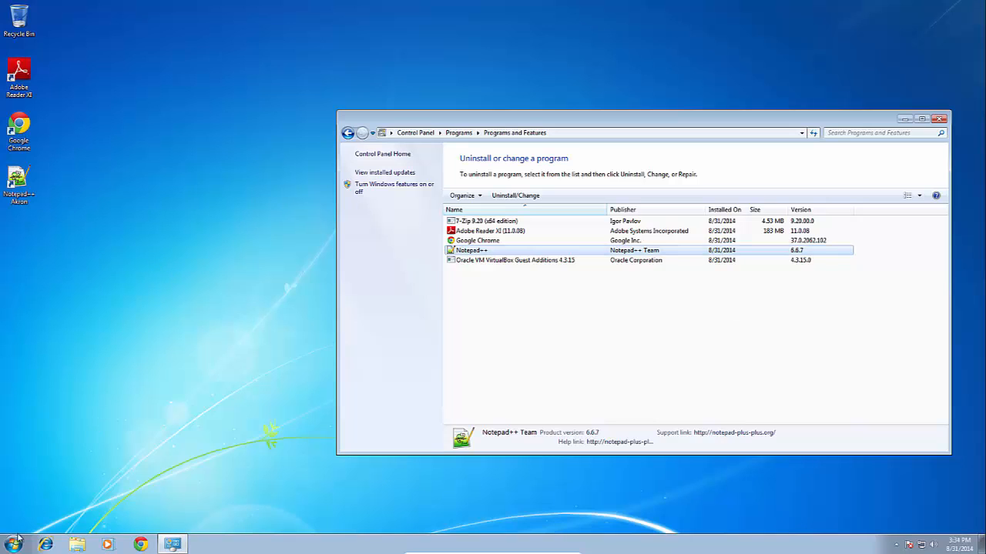
Browse to C:\Program Files (x86) and copy the Notepad++ Akron folder.
click(77, 545)
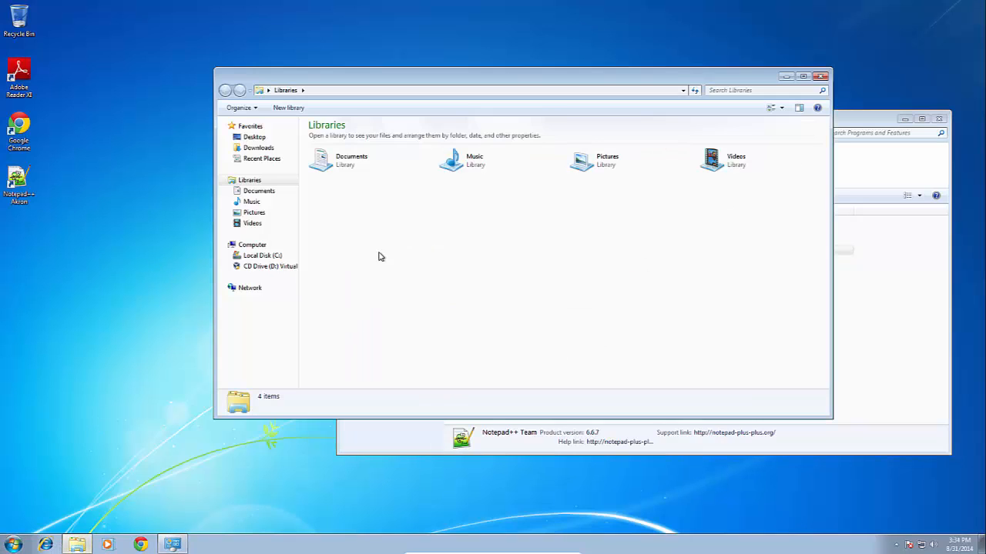
click(262, 256)
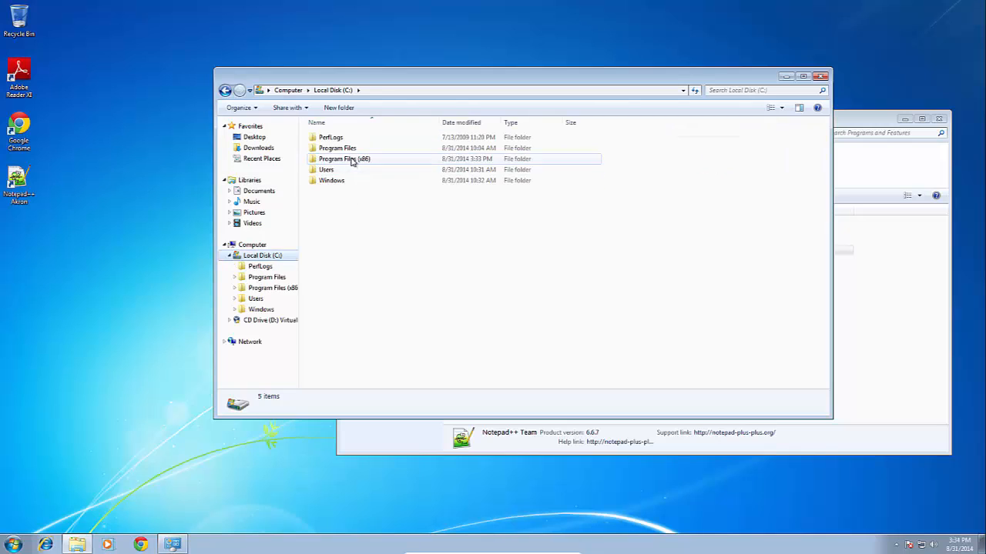
double_click(345, 159)
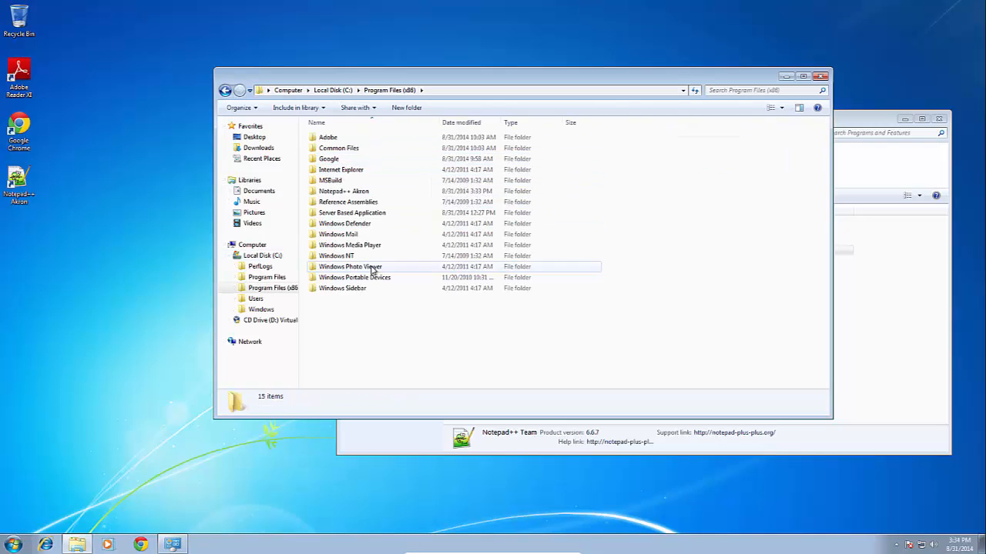
mouse_move(404, 191)
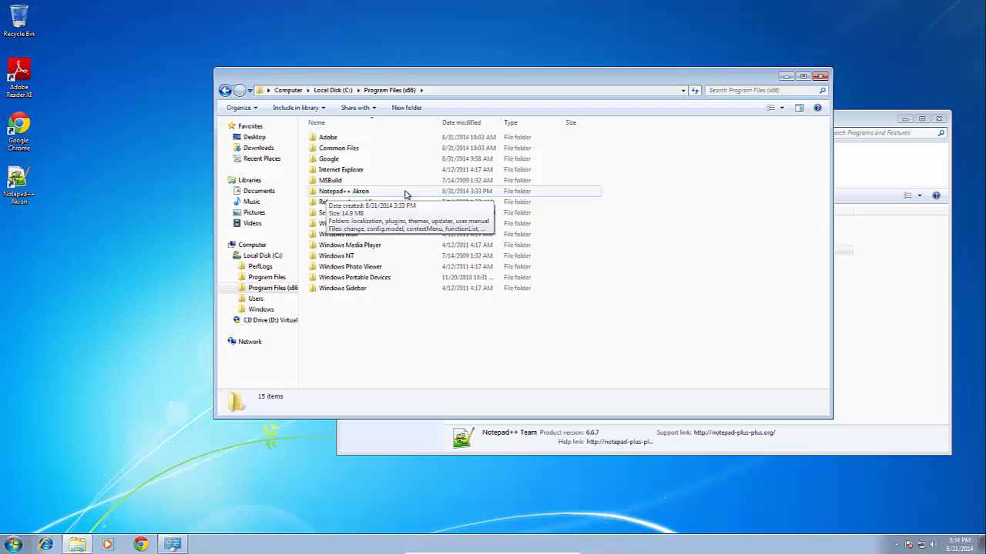
mouse_move(346, 194)
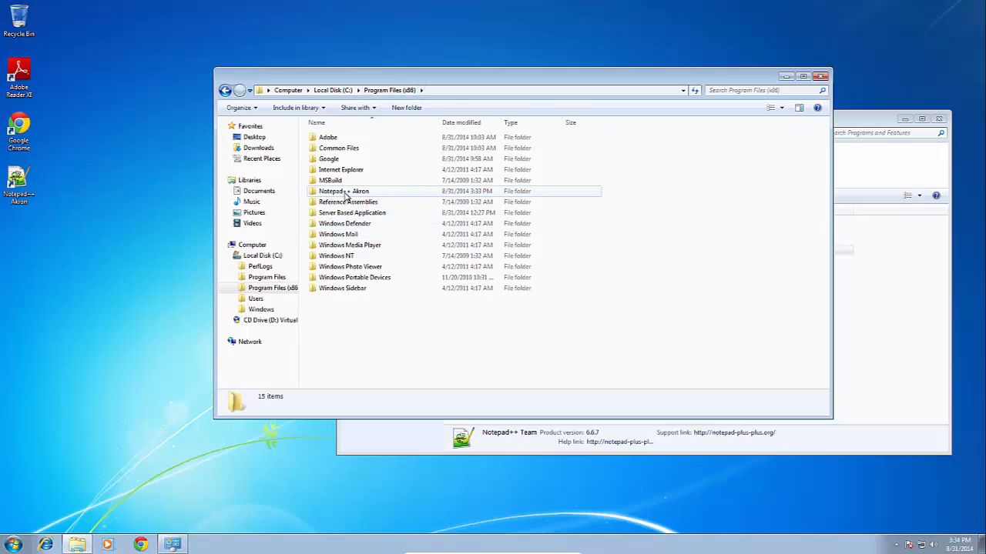
click(343, 191)
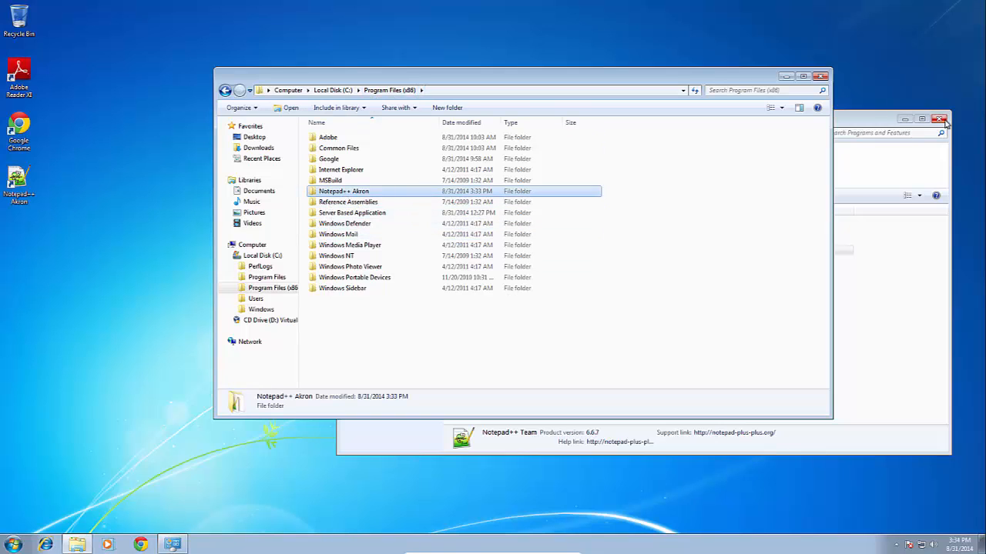
right_click(342, 191)
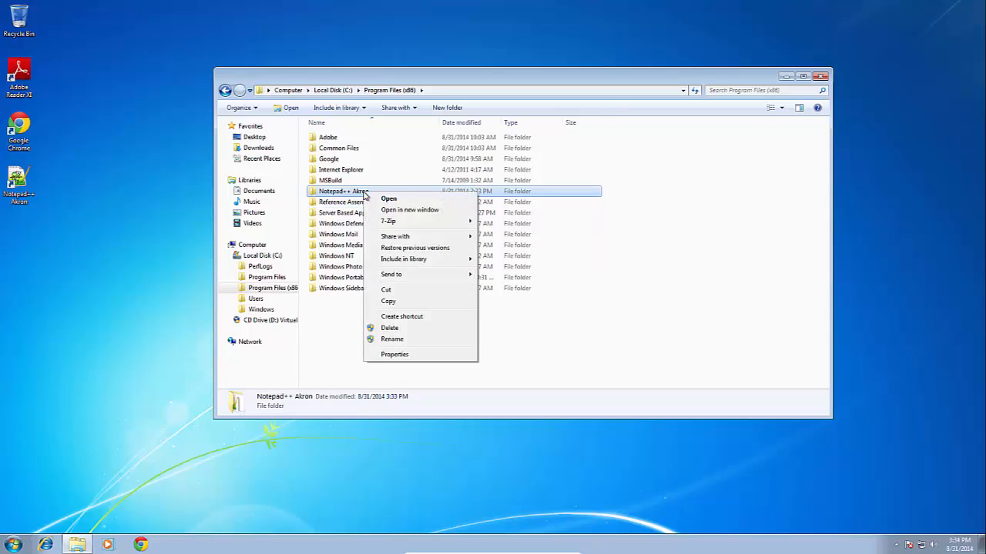
mouse_move(462, 329)
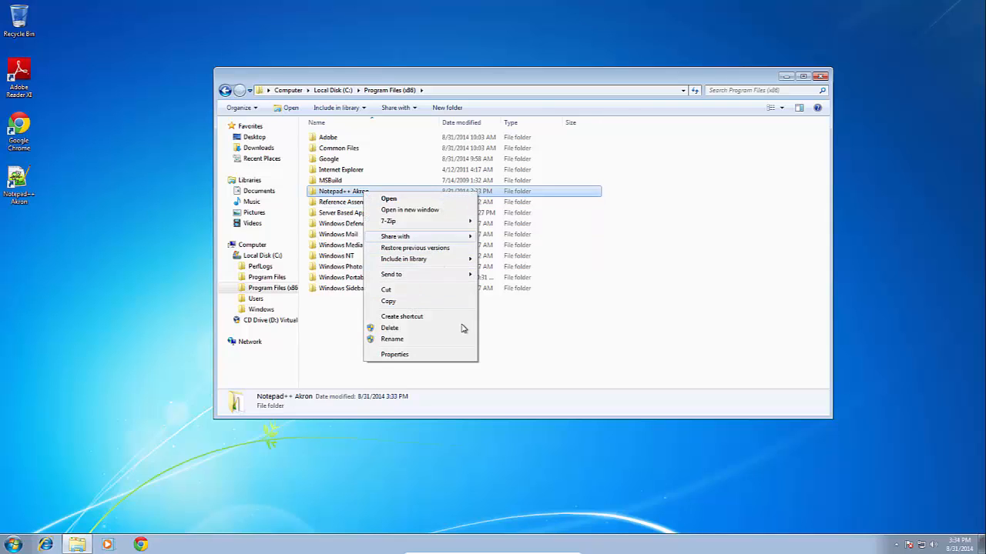
click(502, 382)
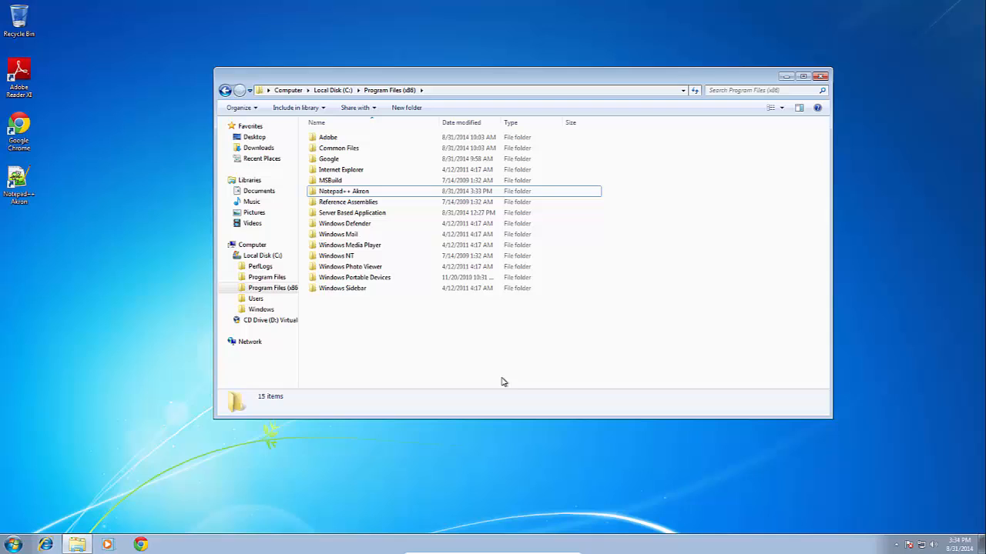
mouse_move(343, 191)
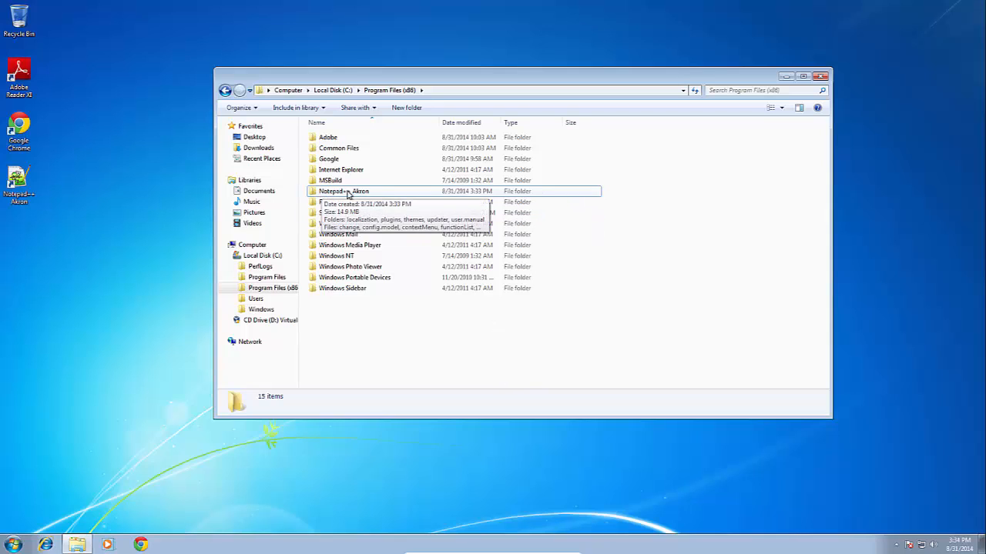
mouse_move(360, 191)
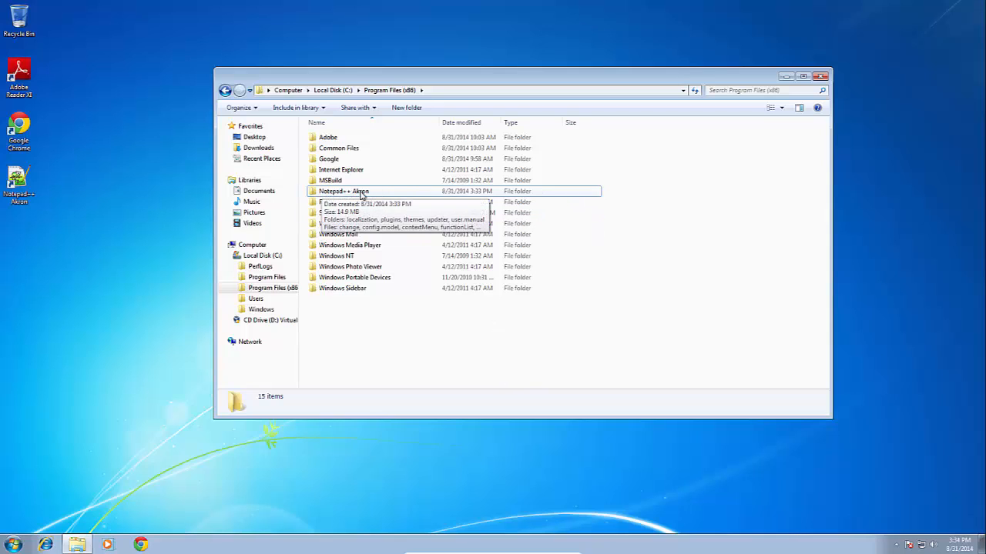
mouse_move(165, 376)
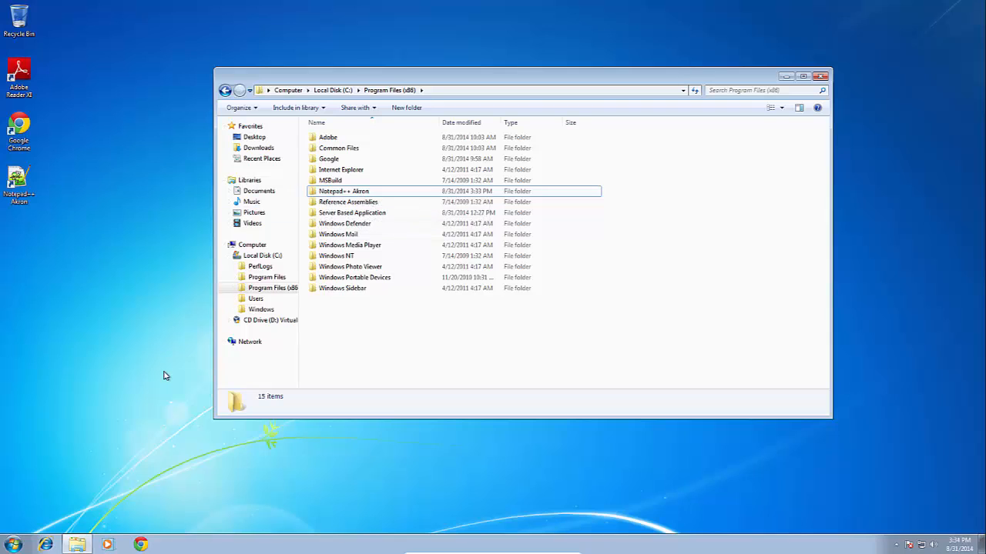
mouse_move(195, 387)
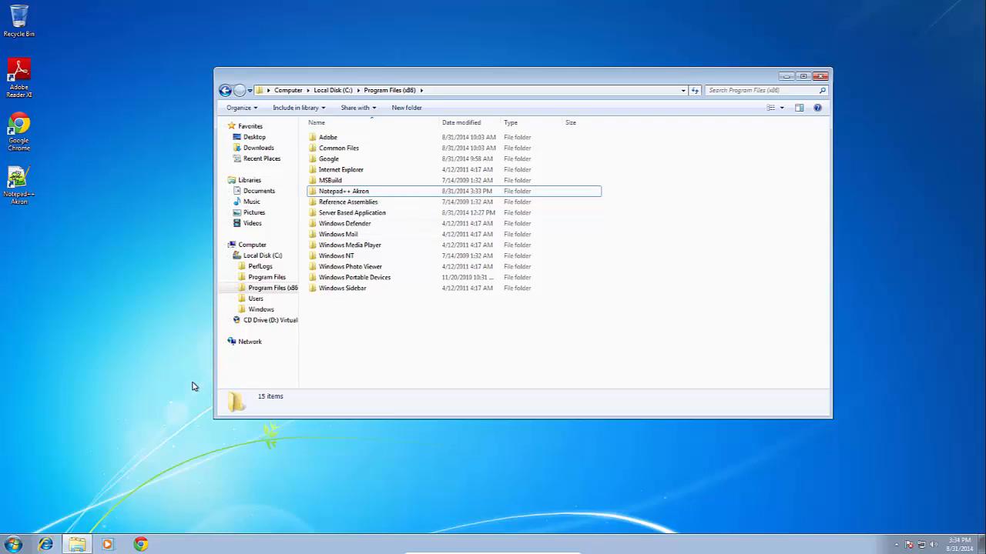
mouse_move(348, 202)
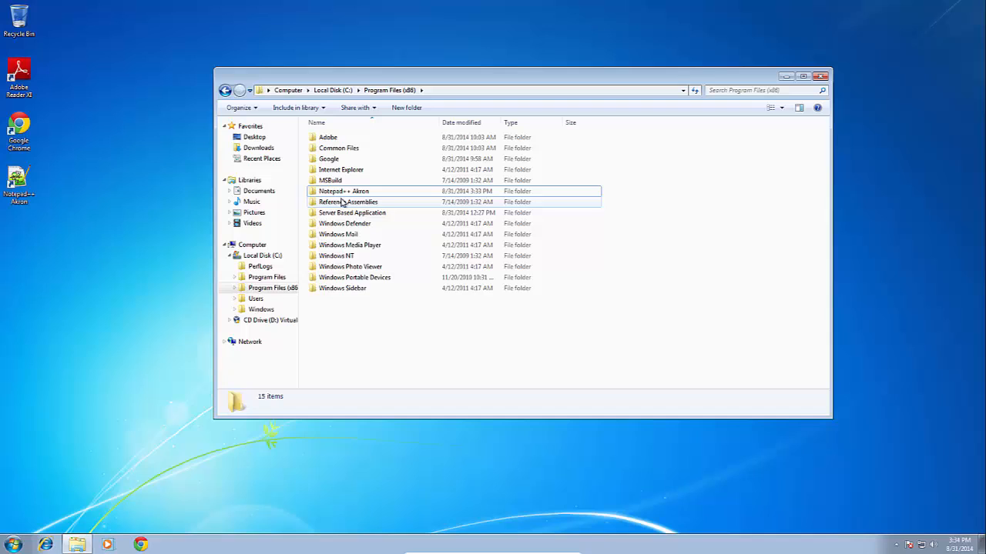
mouse_move(342, 191)
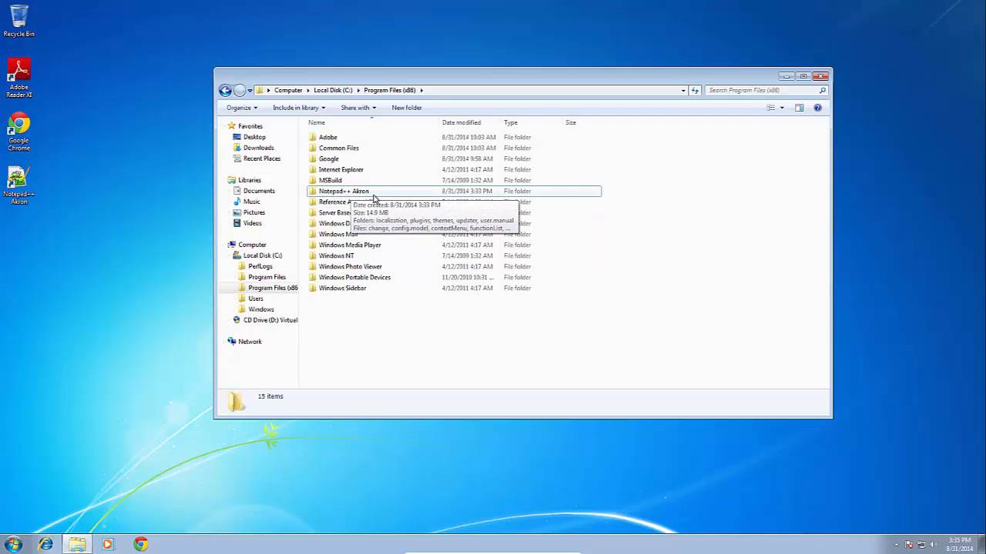
mouse_move(362, 192)
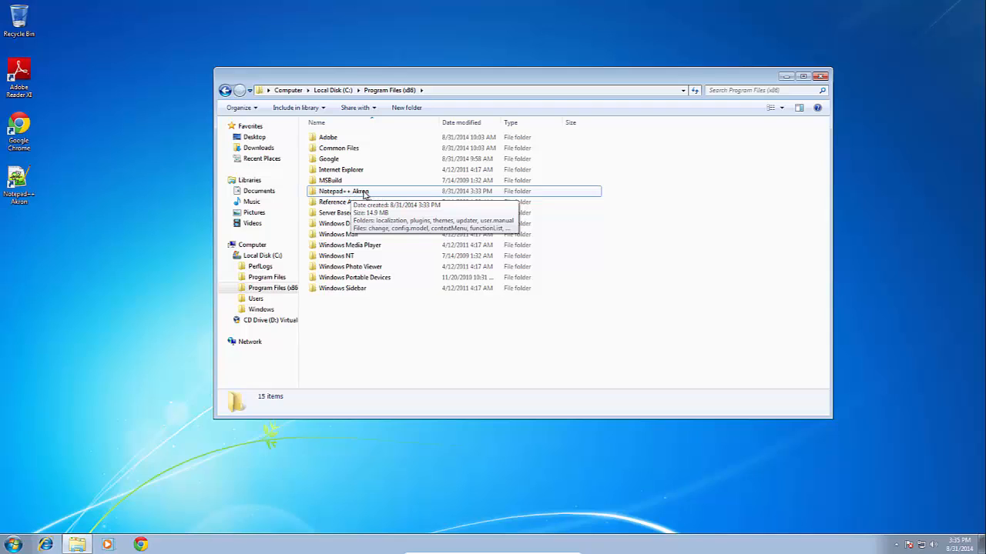
mouse_move(372, 194)
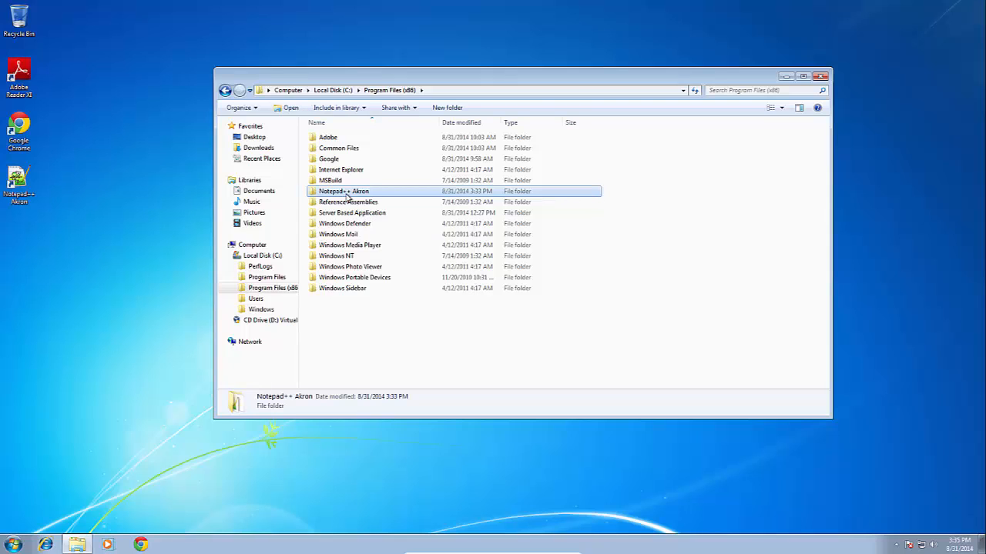
mouse_move(689, 259)
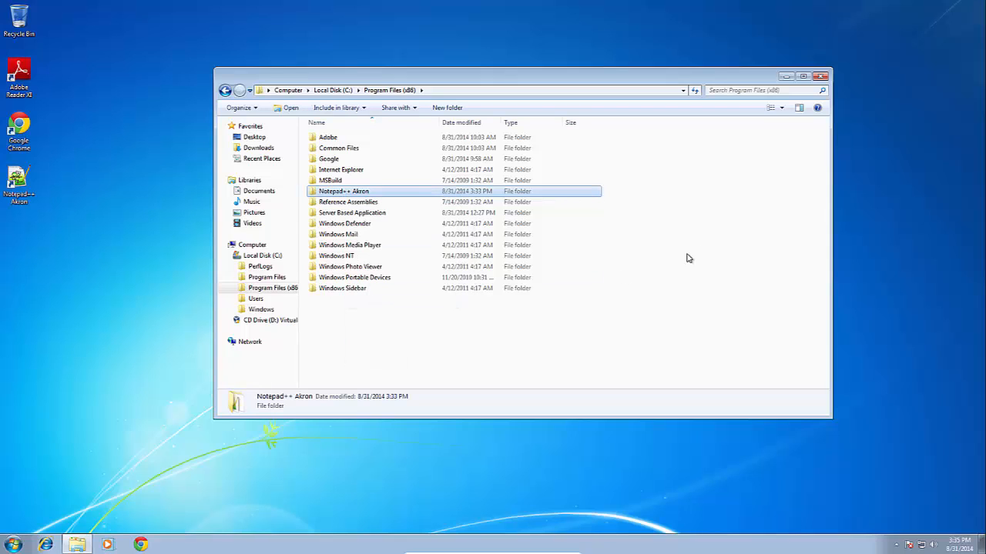
Paste the copy into Program Files (x86), granting administrator permission.
right_click(689, 258)
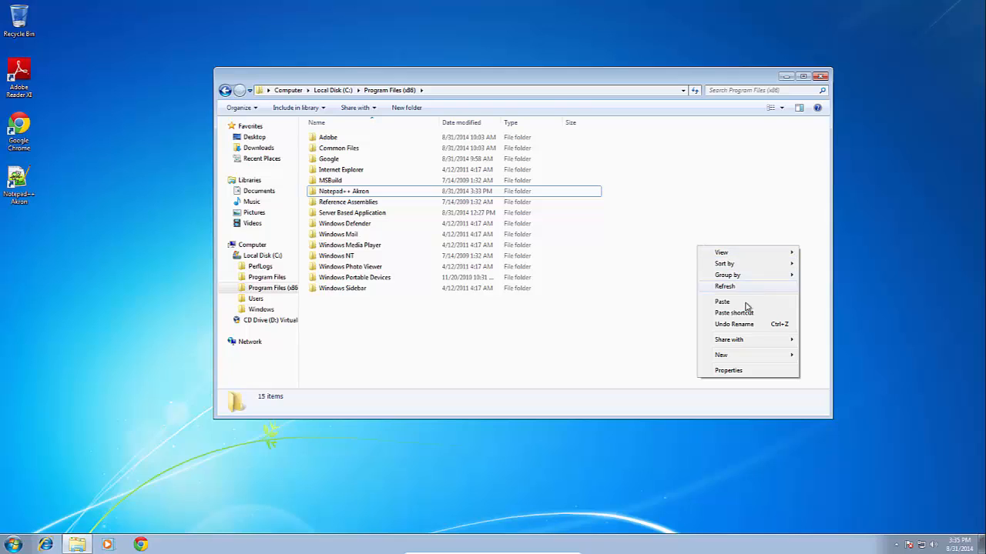
click(721, 301)
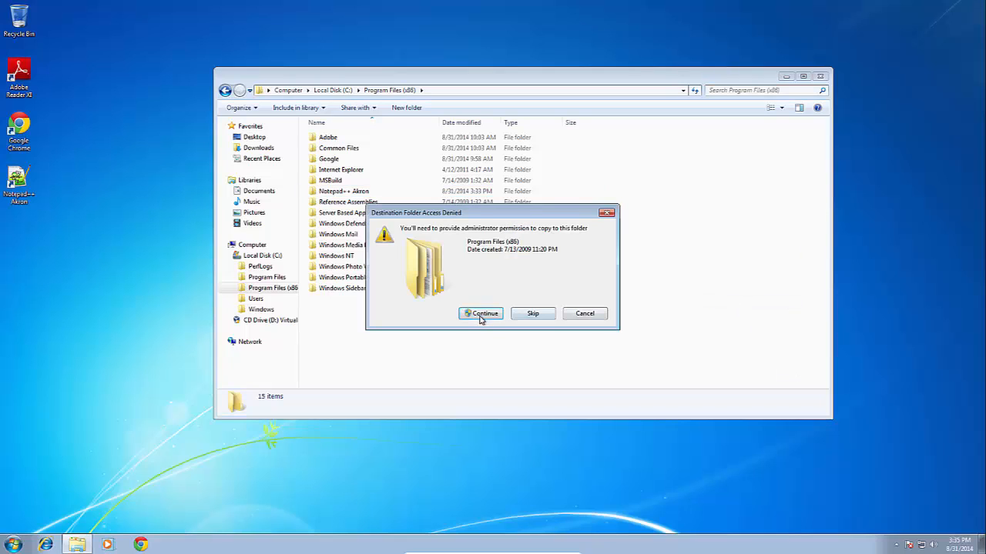
click(481, 314)
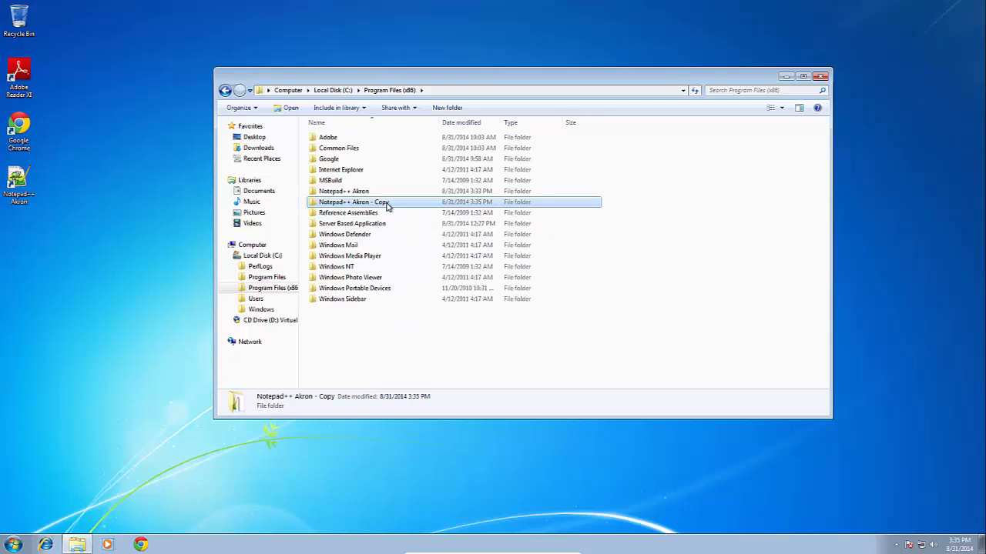
Rename the copied folder to Notepad++ Stowe and open it to list its contents.
double_click(351, 202)
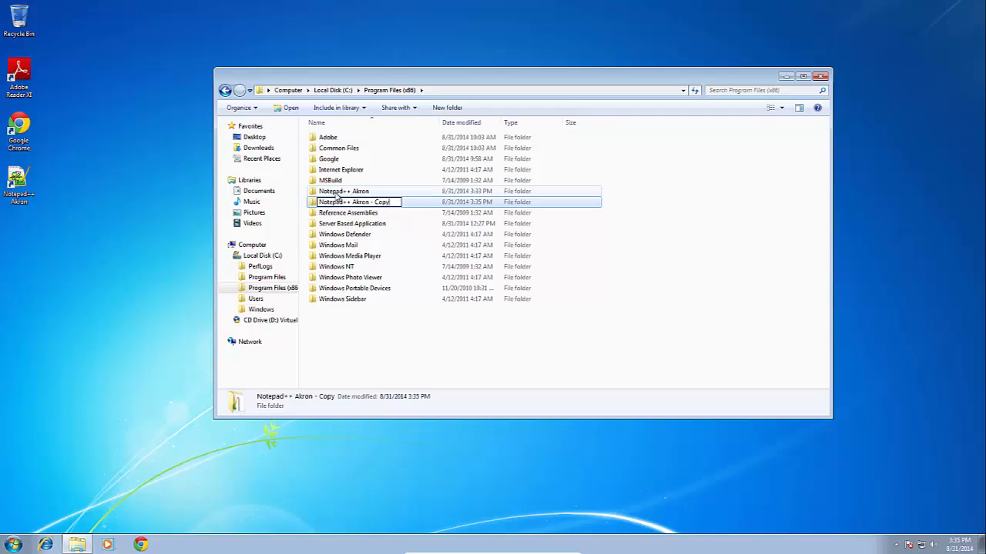
mouse_move(394, 222)
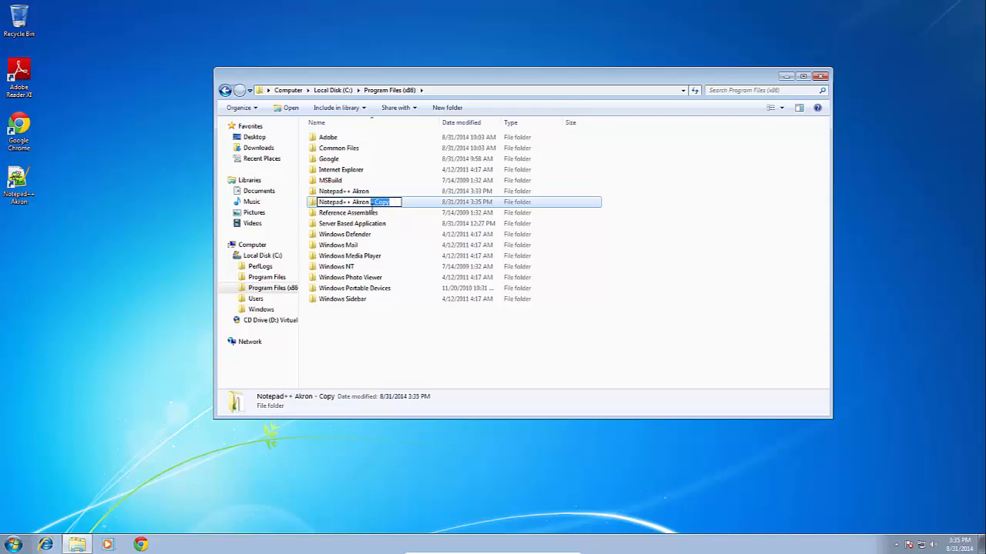
mouse_move(804, 431)
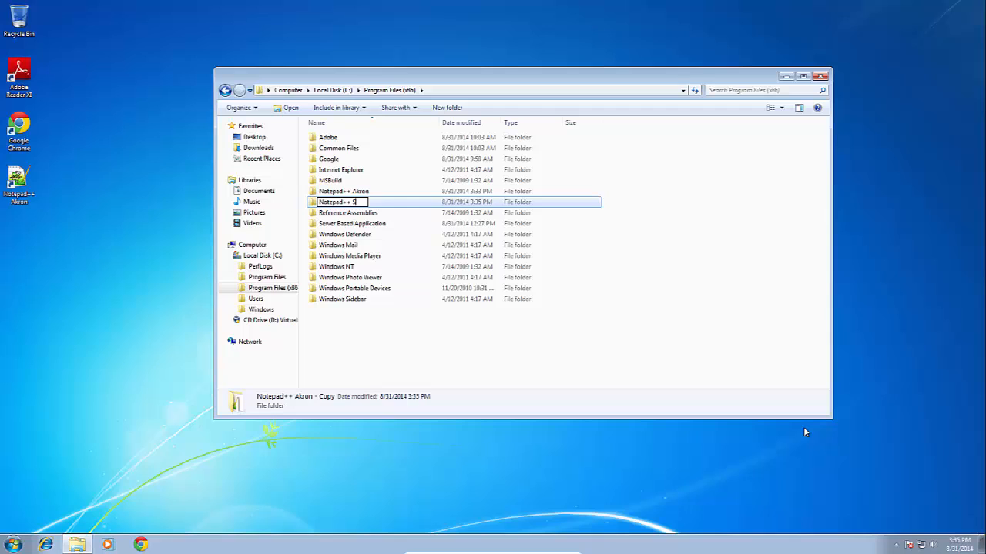
text(tow)
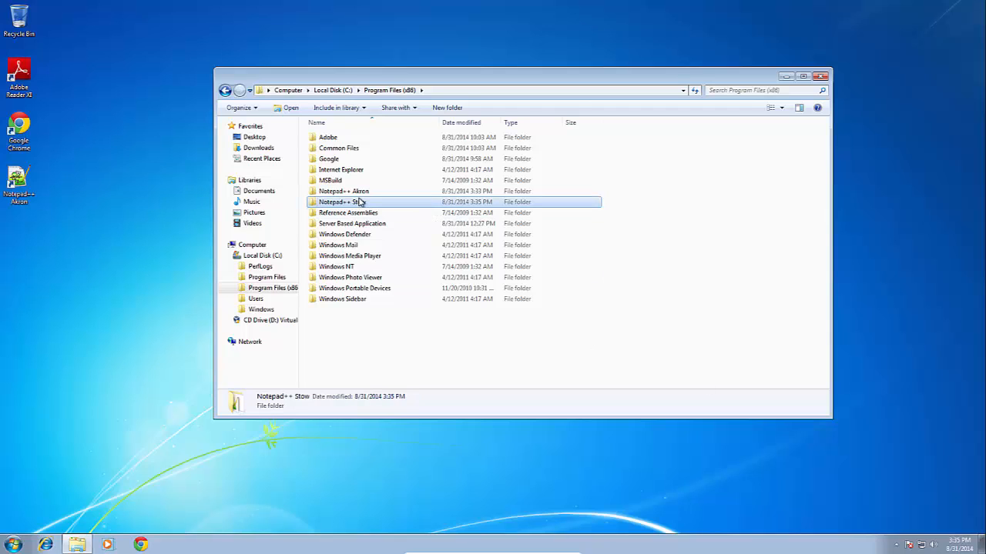
double_click(342, 202)
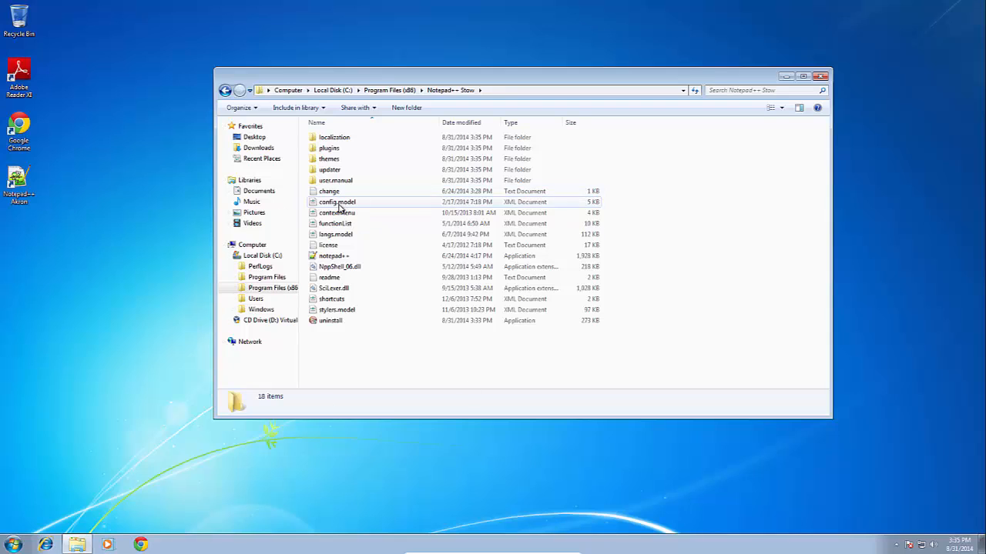
Return to Program Files (x86), listing the Notepad++ Akron and Notepad++ Stowe folders.
click(337, 202)
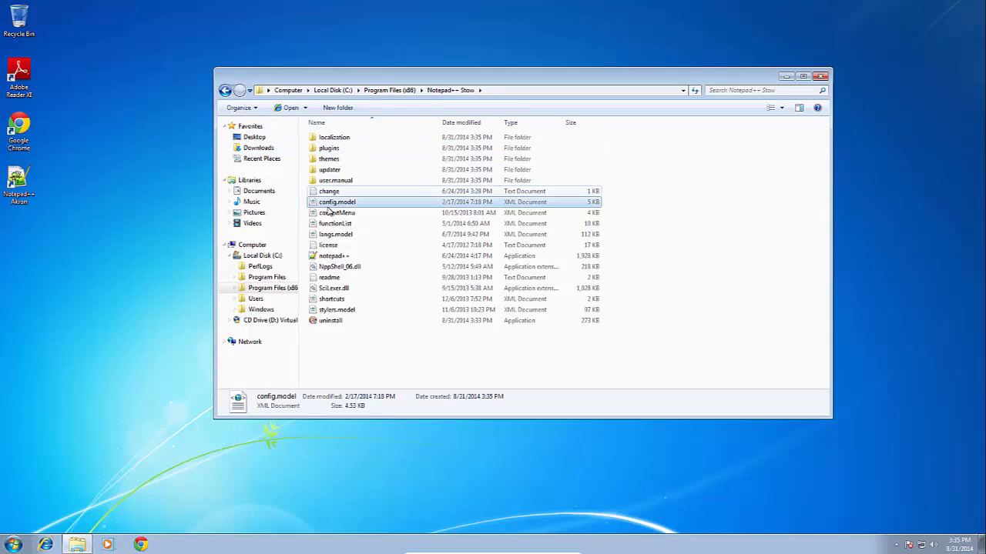
mouse_move(331, 202)
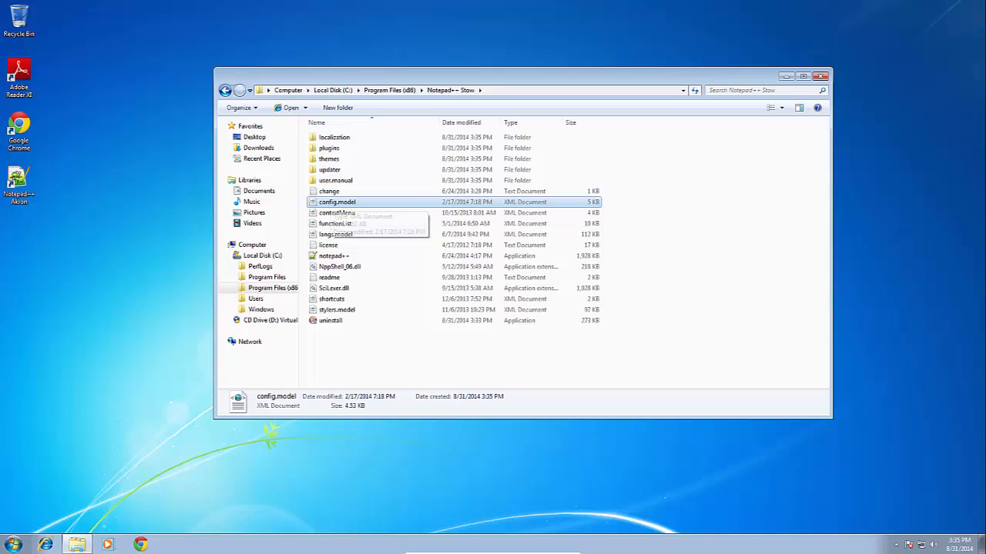
mouse_move(258, 174)
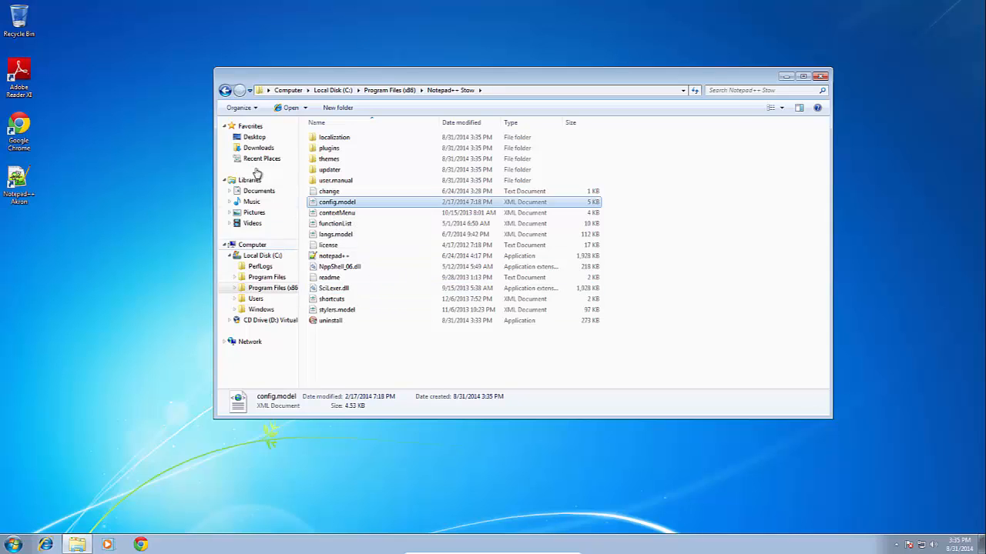
click(388, 89)
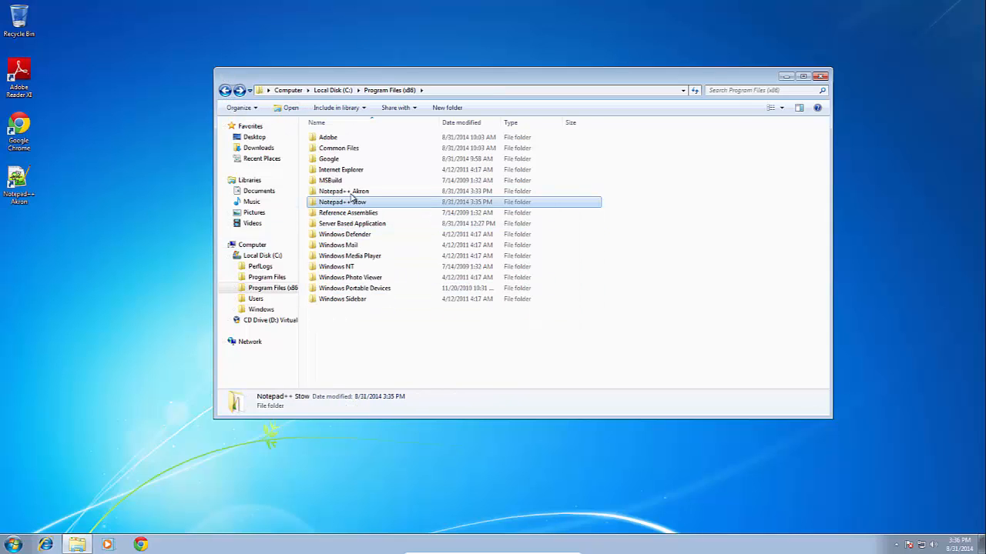
mouse_move(344, 191)
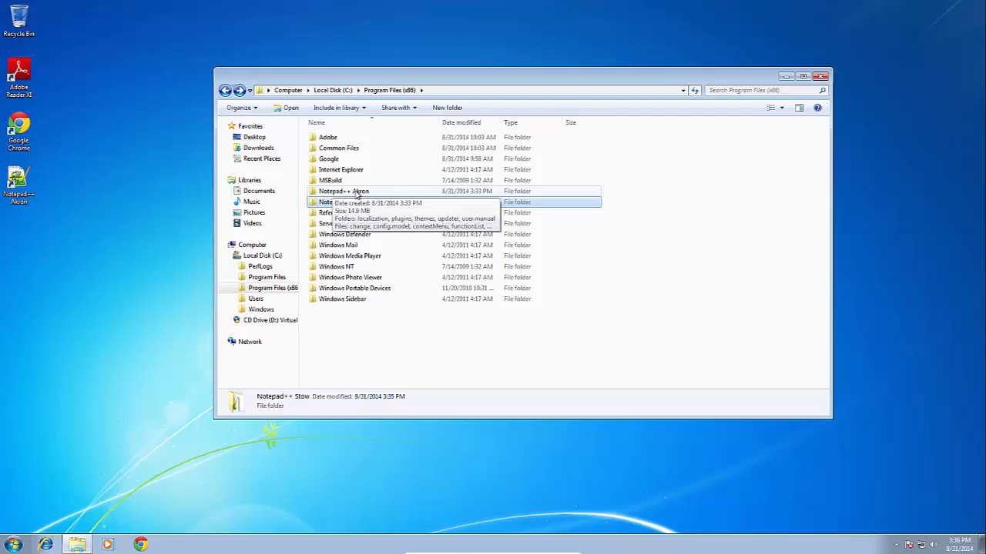
mouse_move(410, 194)
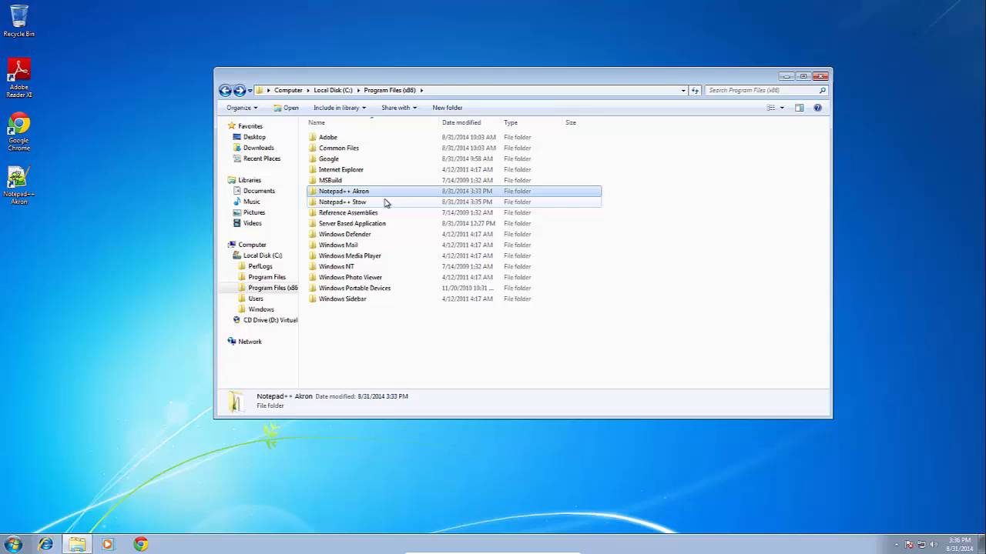
mouse_move(345, 191)
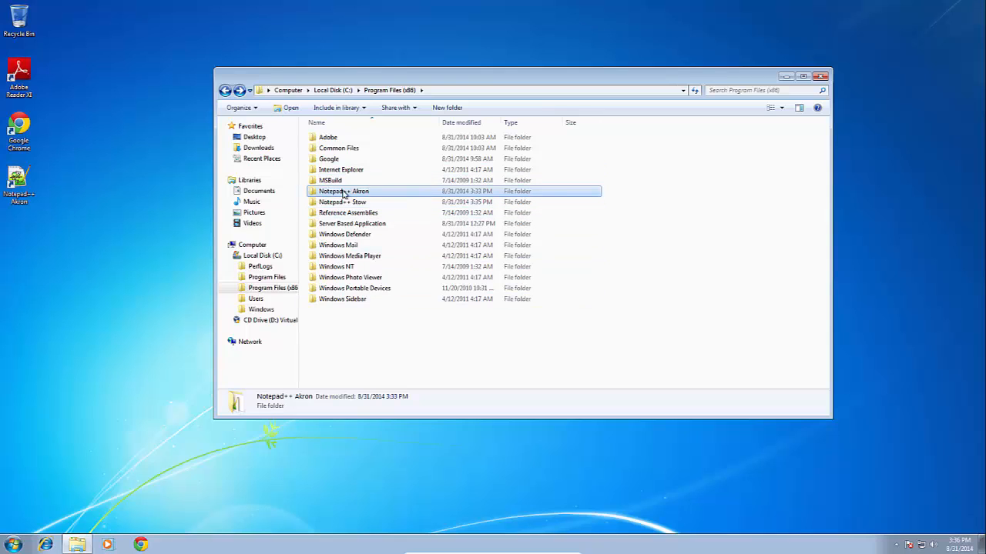
Copy the Notepad++ Stow folder and paste it in Program Files (x86), approving the admin prompt.
click(342, 201)
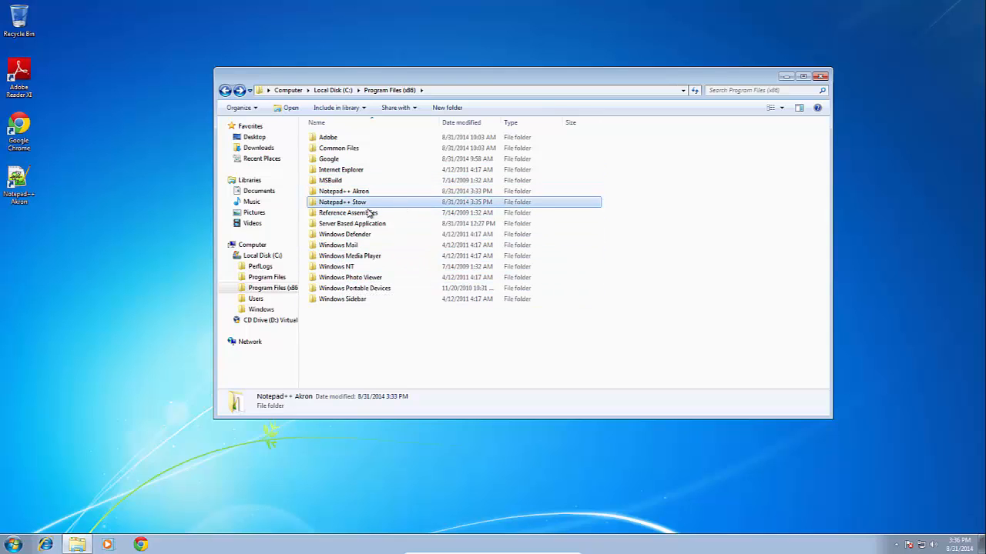
click(342, 202)
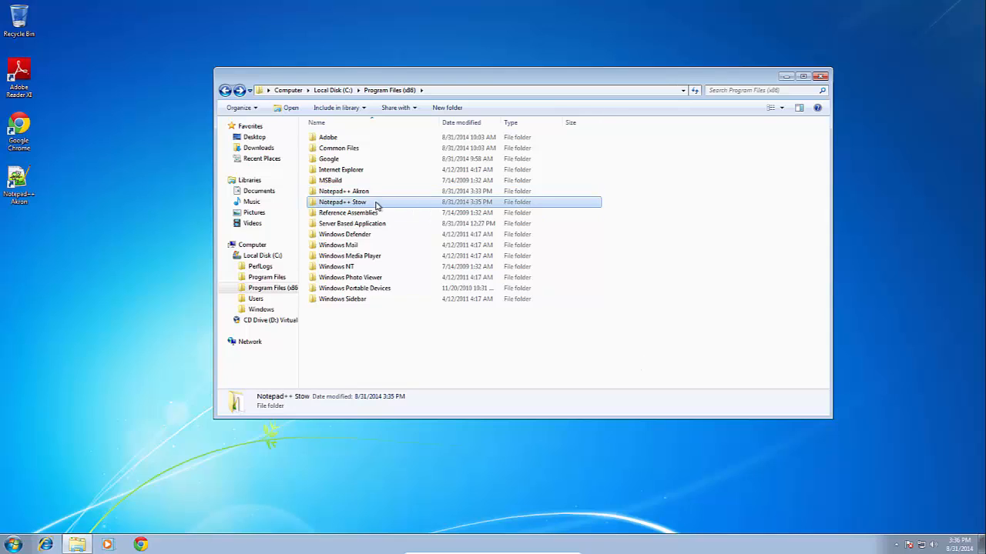
right_click(342, 202)
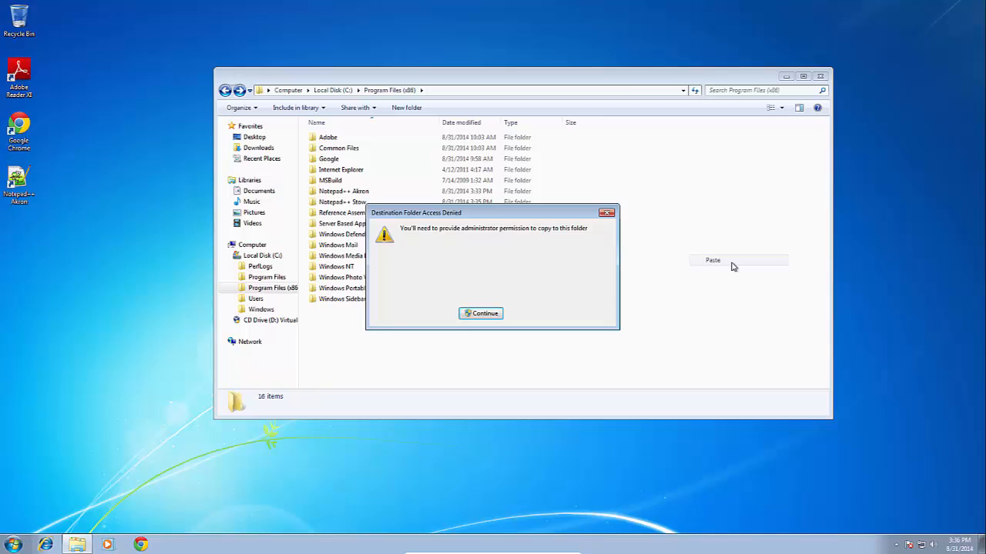
click(481, 314)
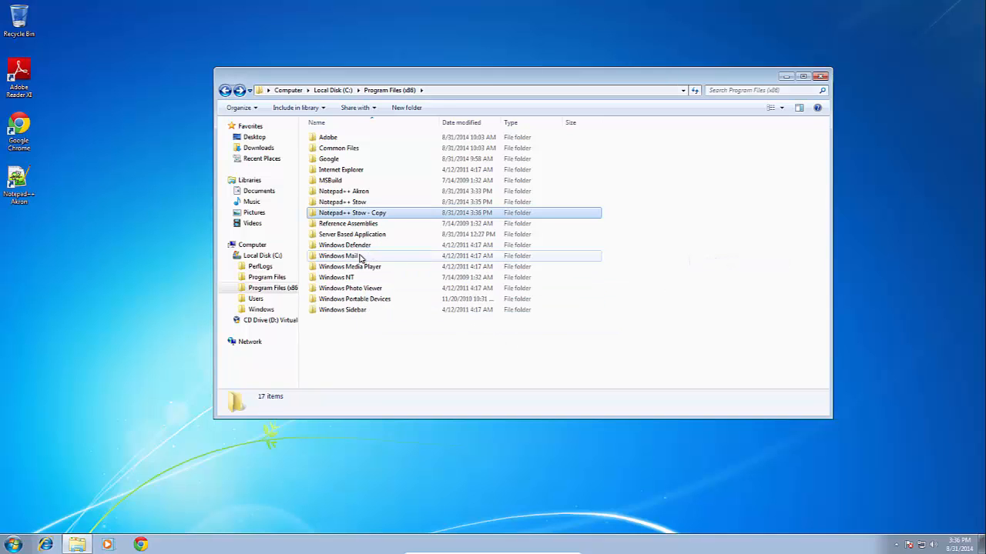
Rename the pasted copy to Notepad++ Medina and go into it.
right_click(352, 213)
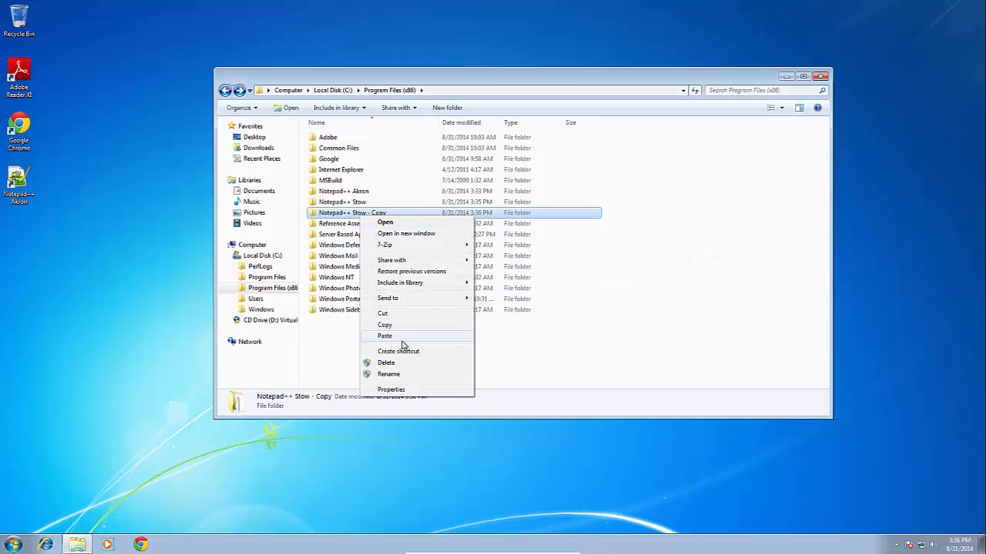
click(388, 375)
text(Notepad++ Medina)
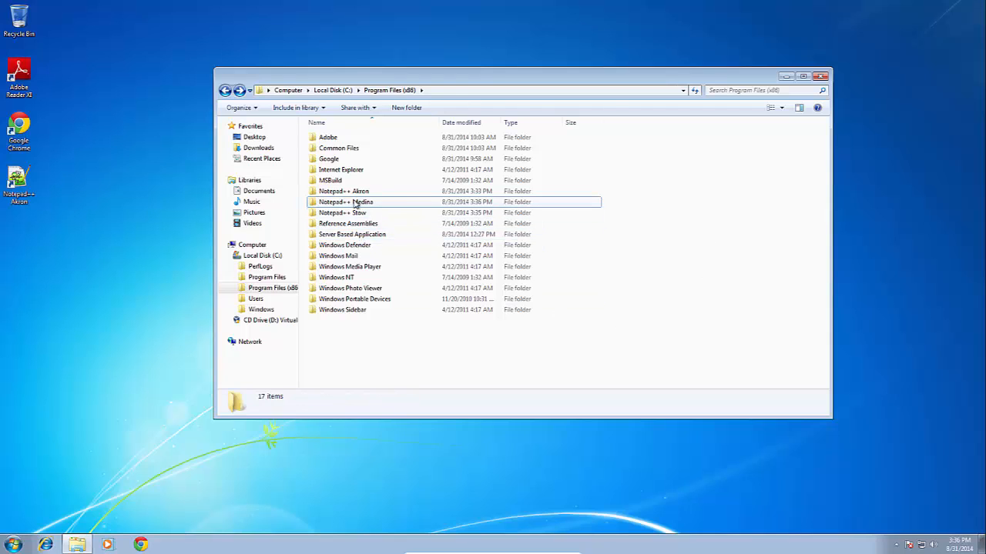
mouse_move(361, 208)
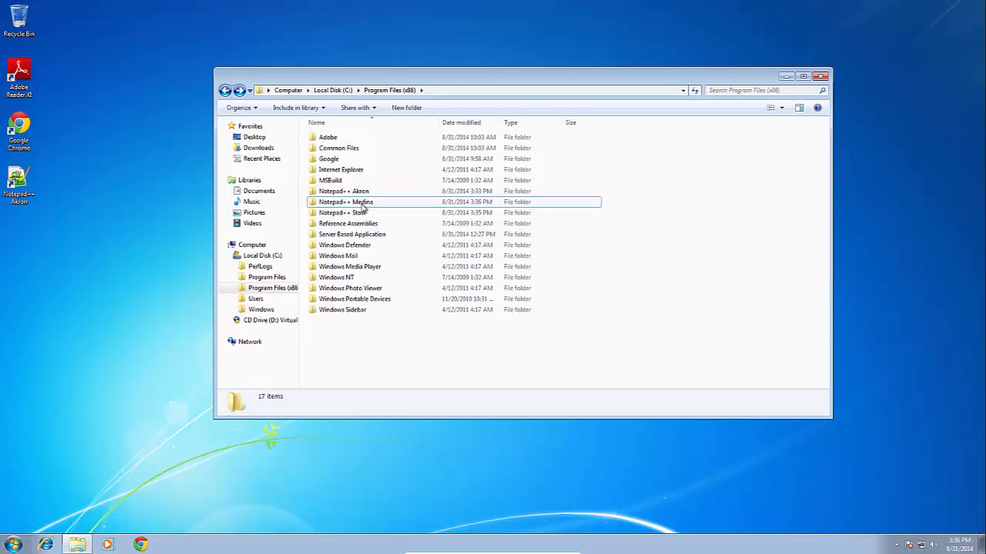
mouse_move(345, 202)
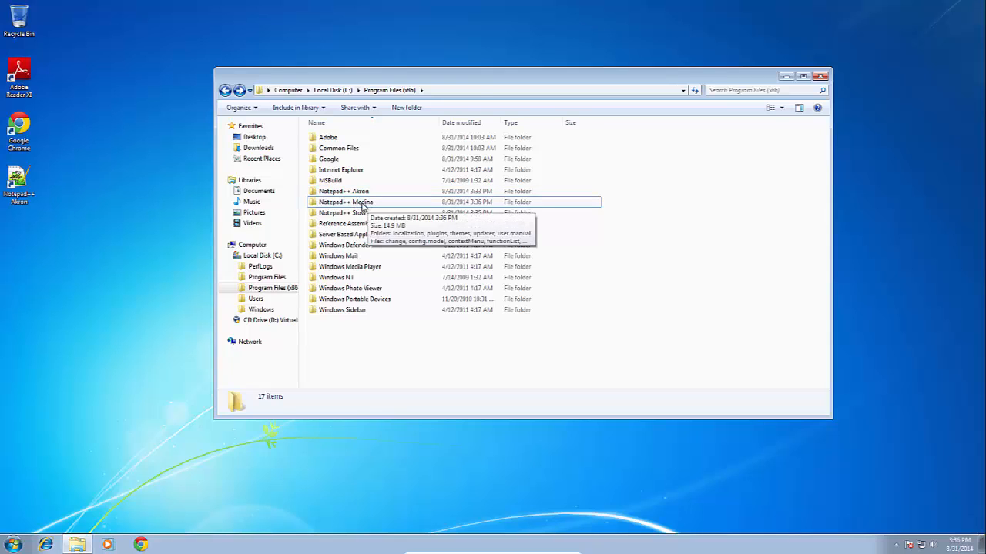
double_click(345, 202)
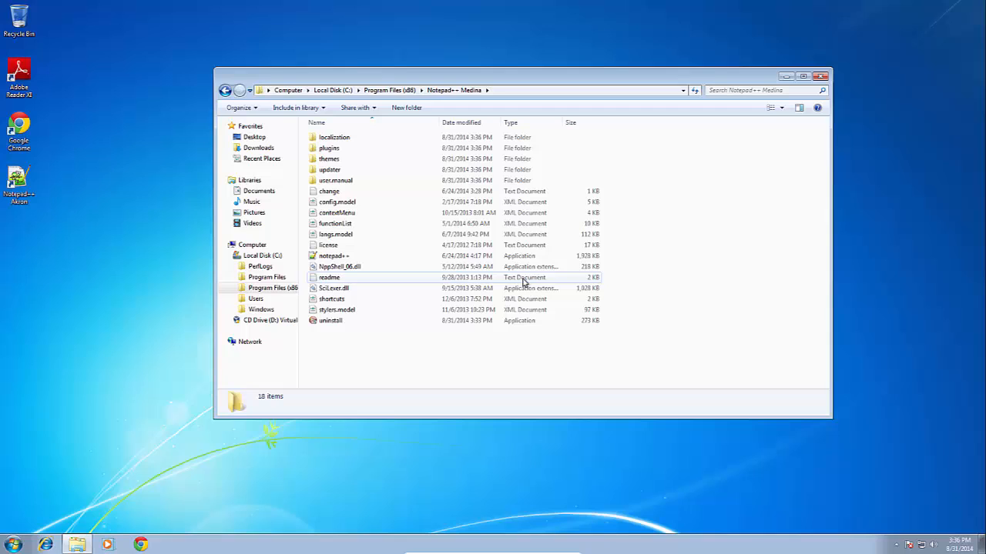
Send Medina's notepad++.exe to the desktop as a shortcut and rename it Notepad++ - Medina.
click(333, 255)
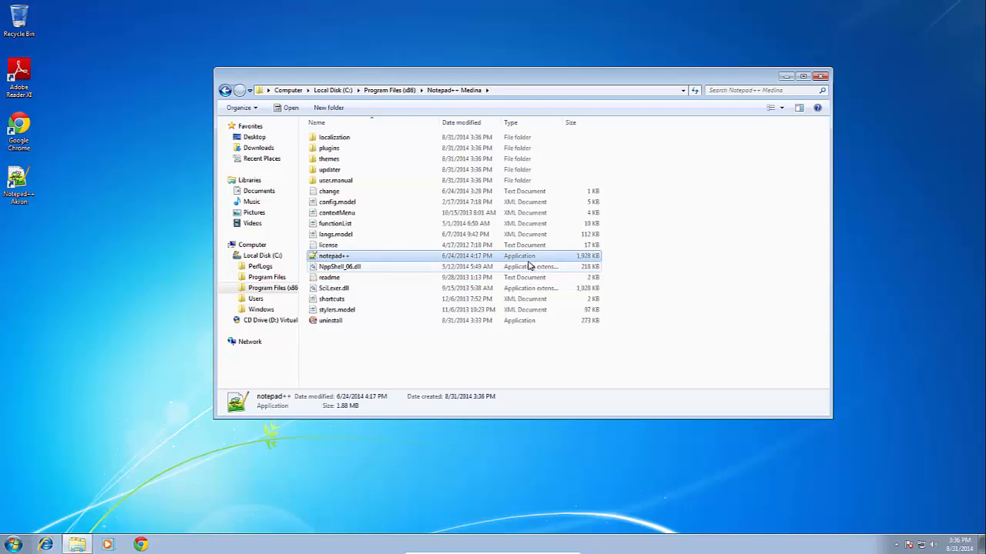
right_click(334, 255)
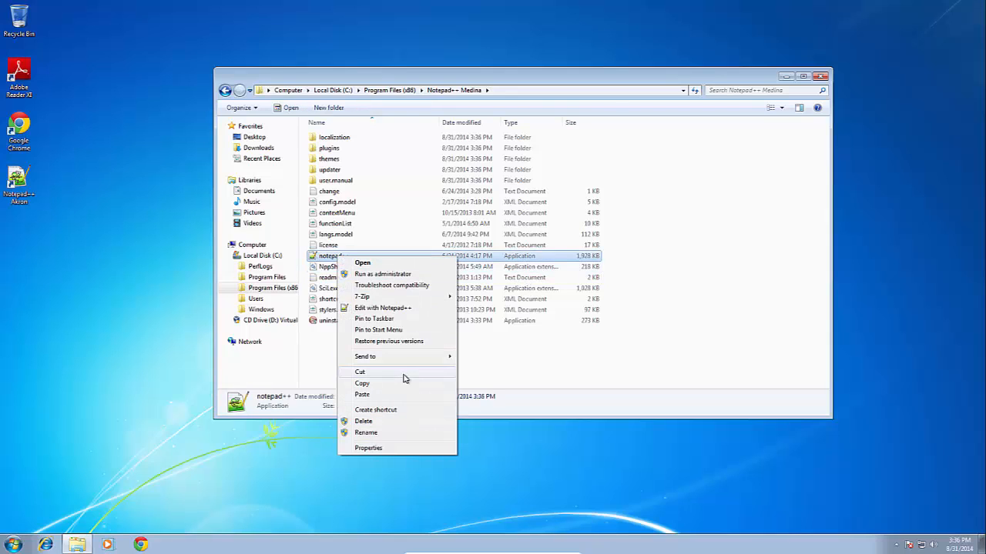
click(376, 409)
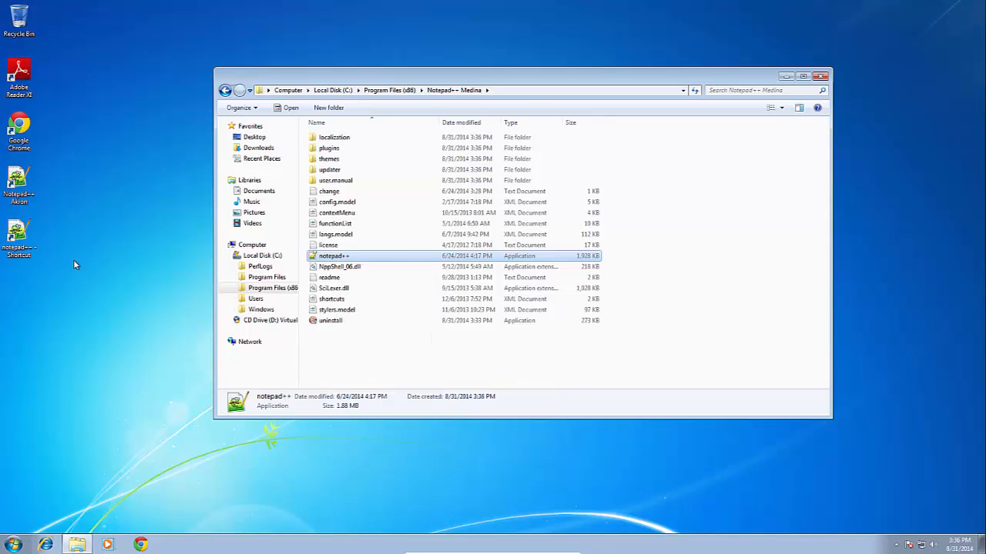
right_click(19, 239)
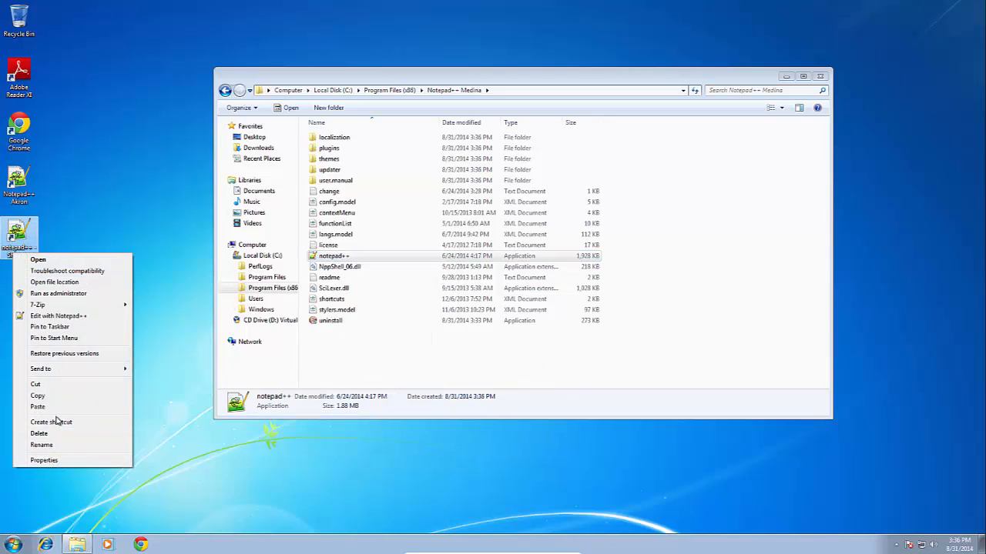
click(50, 422)
text(Medina)
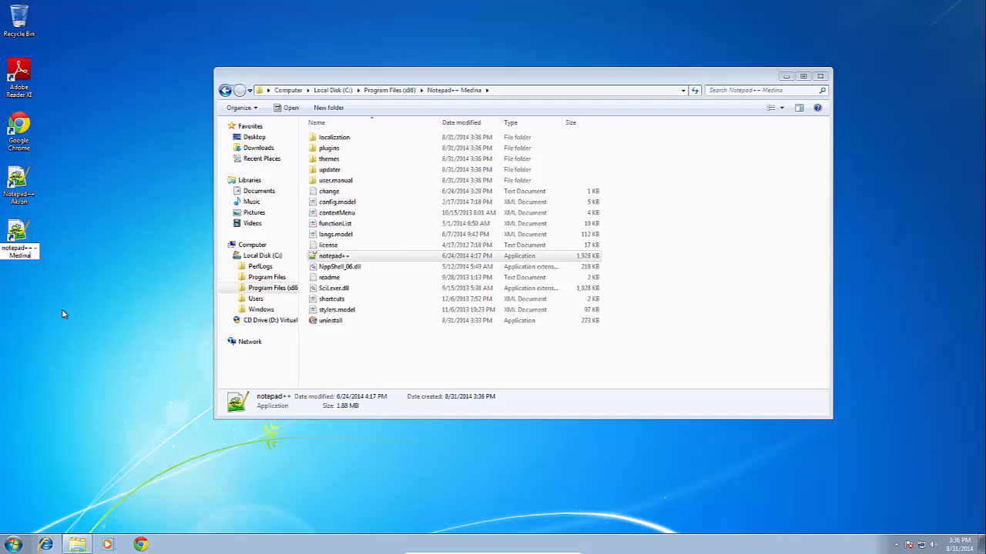
mouse_move(93, 265)
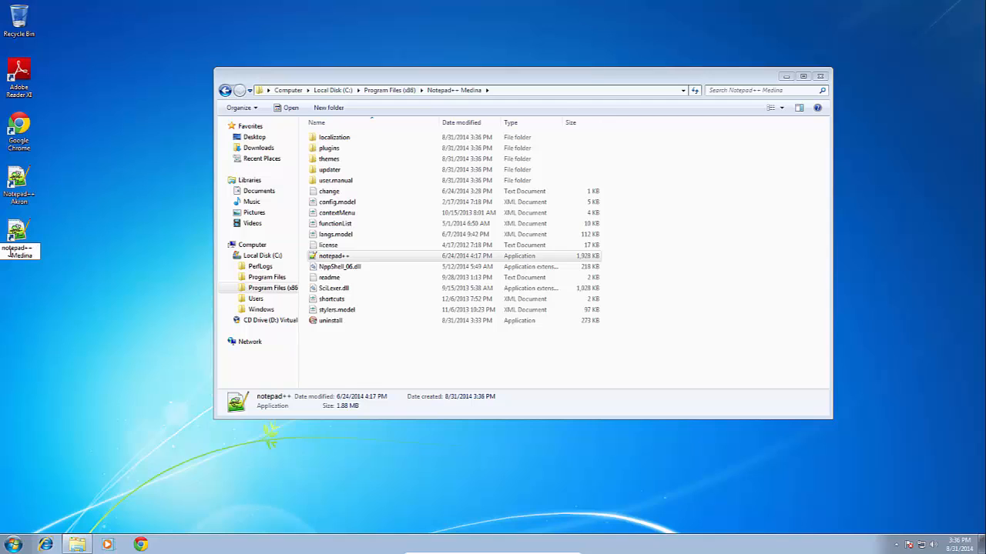
mouse_move(87, 288)
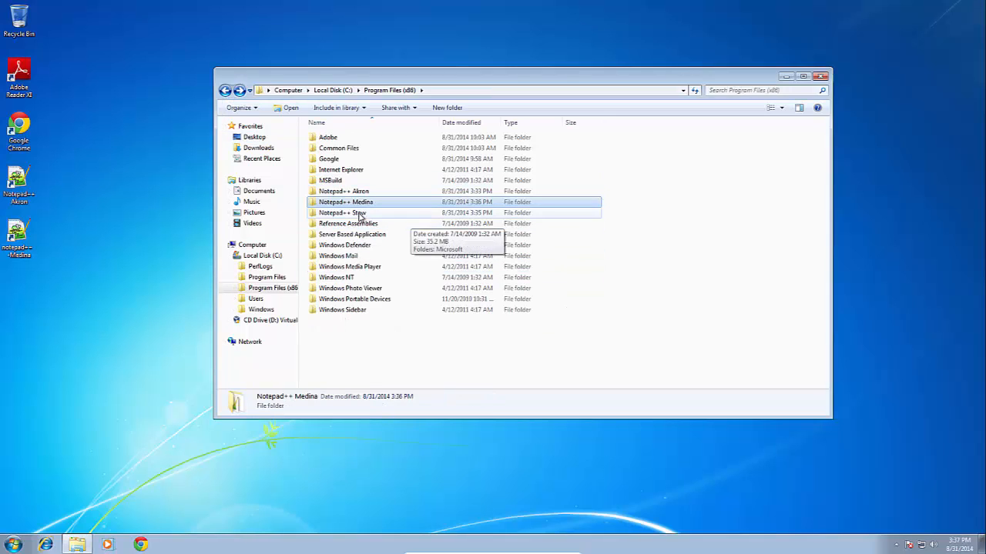
Send Stow's notepad++.exe to the desktop as a shortcut, then close the Explorer window.
double_click(342, 213)
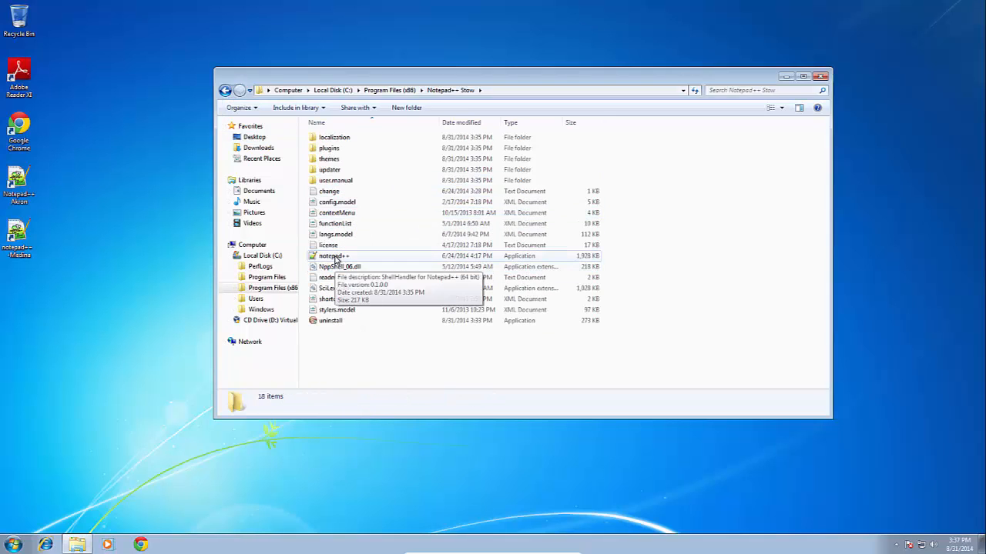
right_click(332, 256)
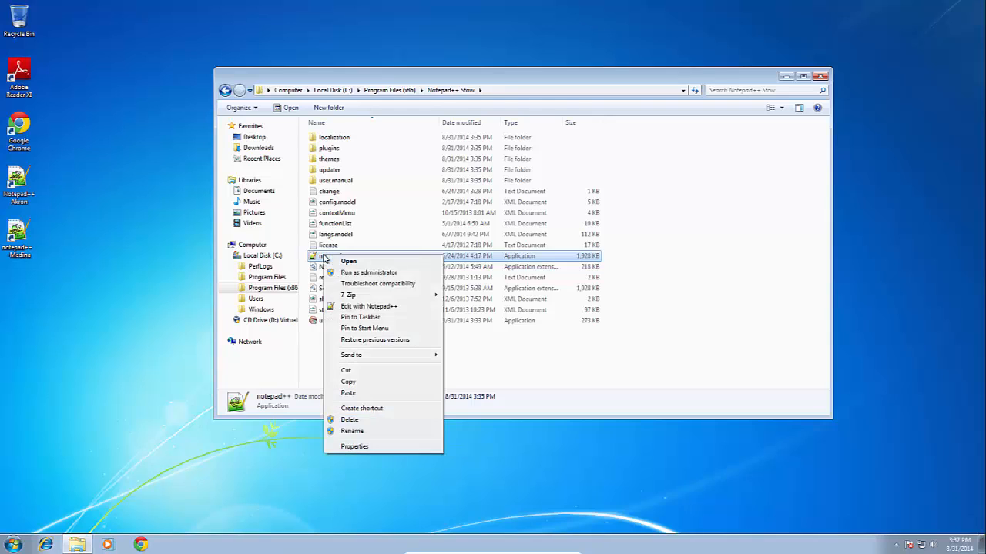
mouse_move(348, 296)
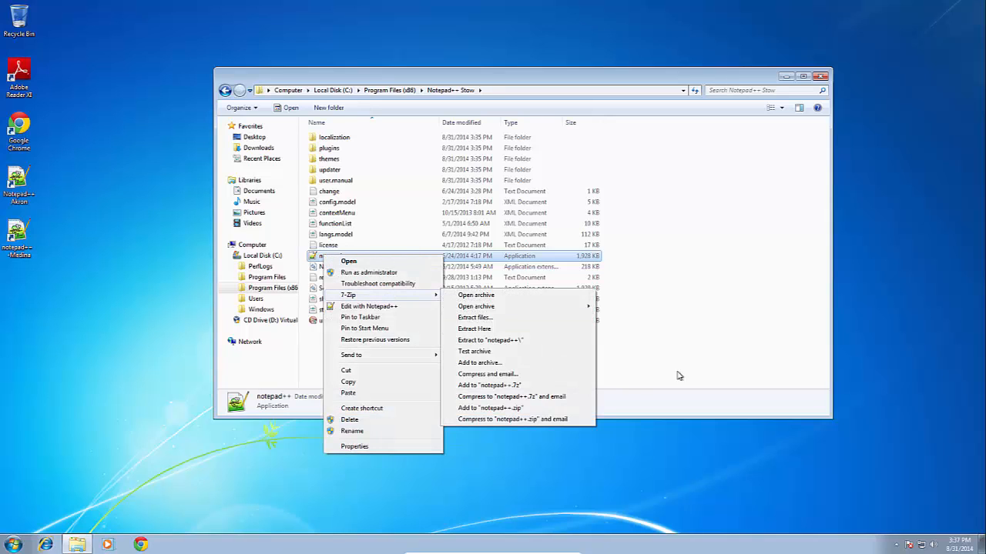
mouse_move(505, 261)
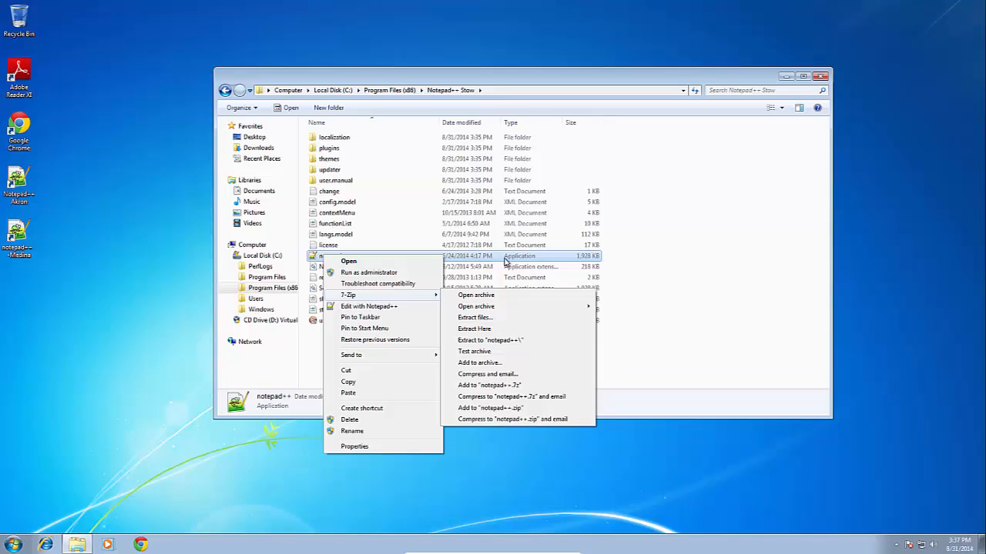
mouse_move(342, 209)
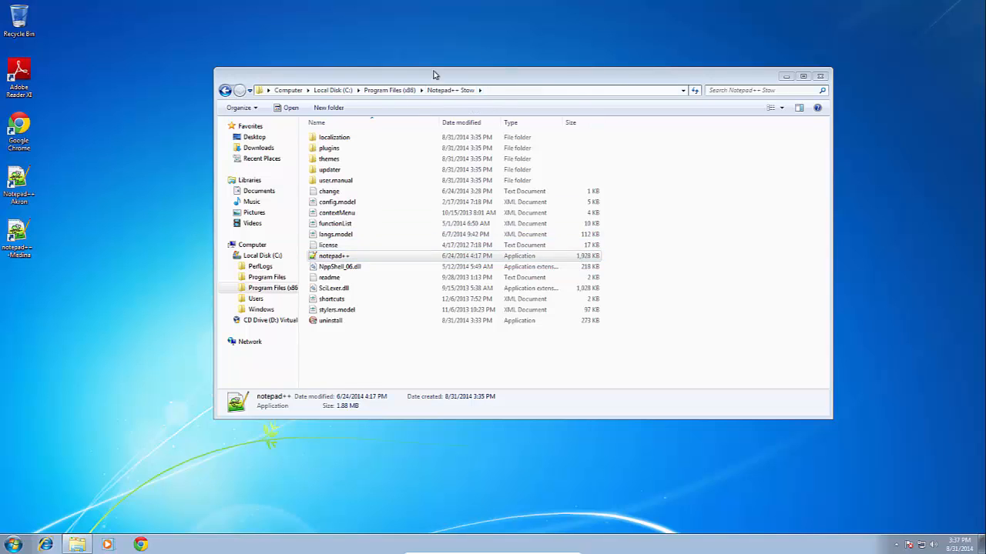
right_click(332, 256)
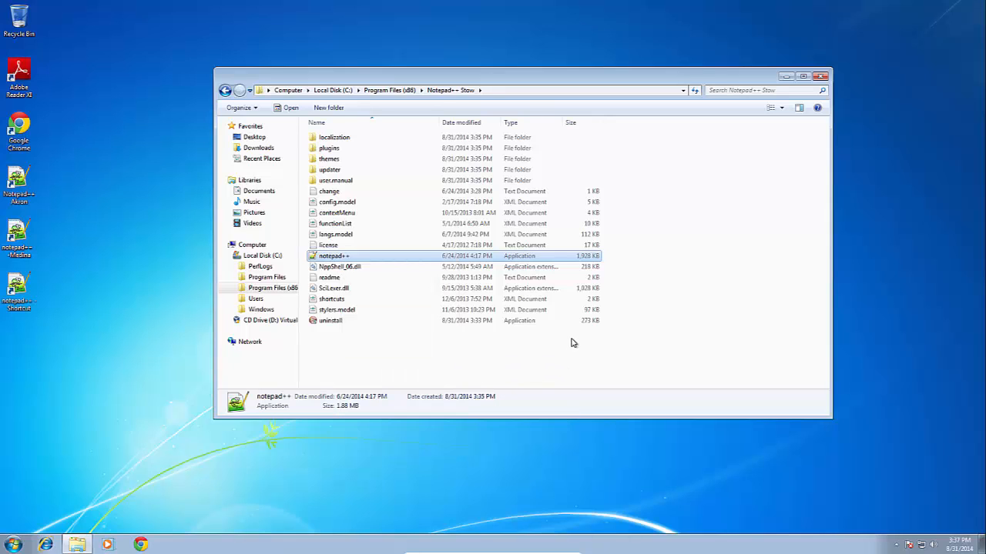
click(821, 75)
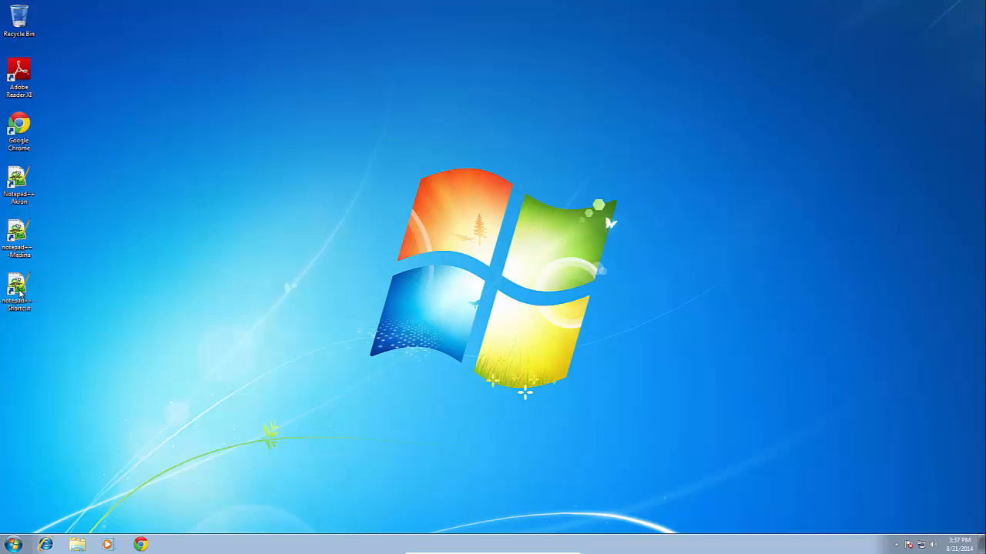
Rename the new desktop shortcut to Notepad++ - Stow beside the Akron and Medina ones.
click(18, 290)
text(tow)
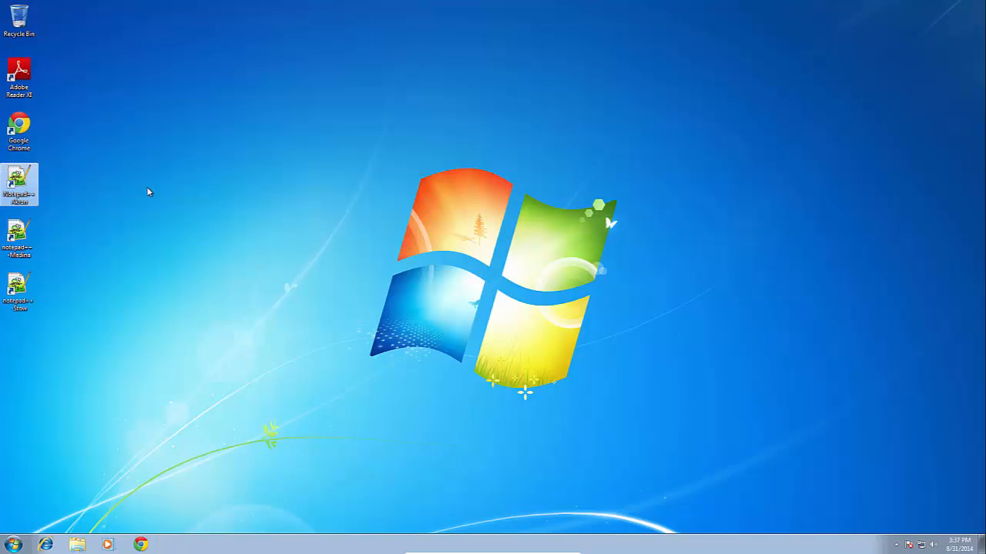
double_click(19, 183)
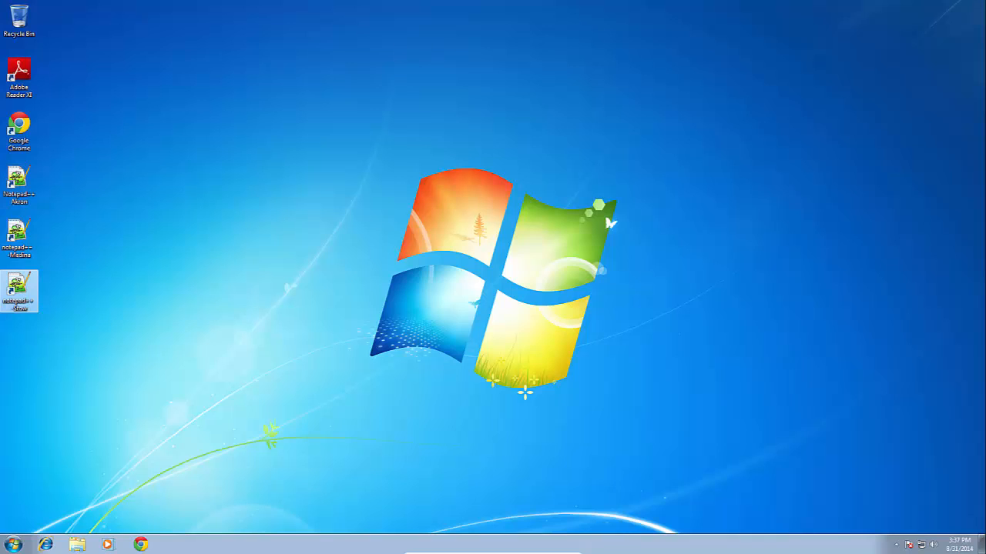
mouse_move(115, 231)
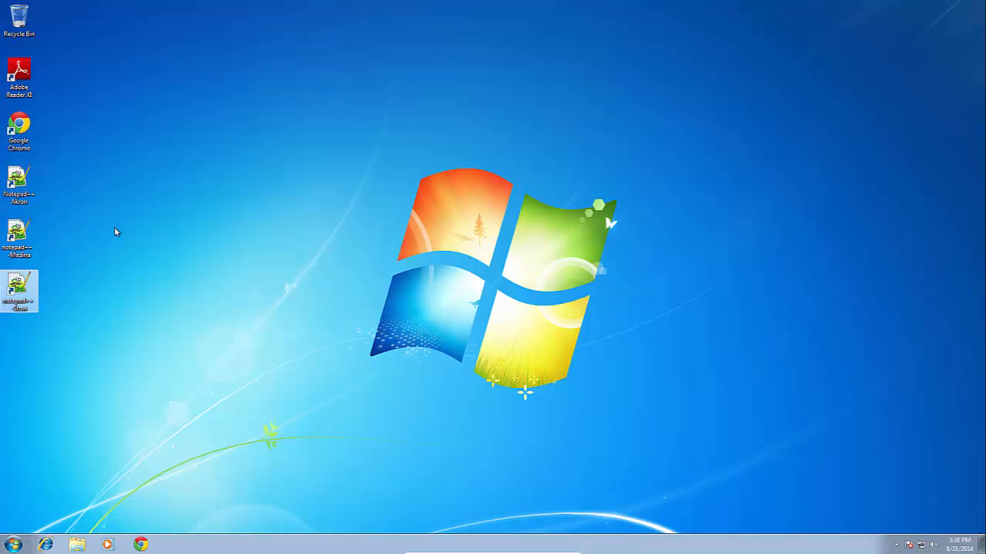
mouse_move(18, 185)
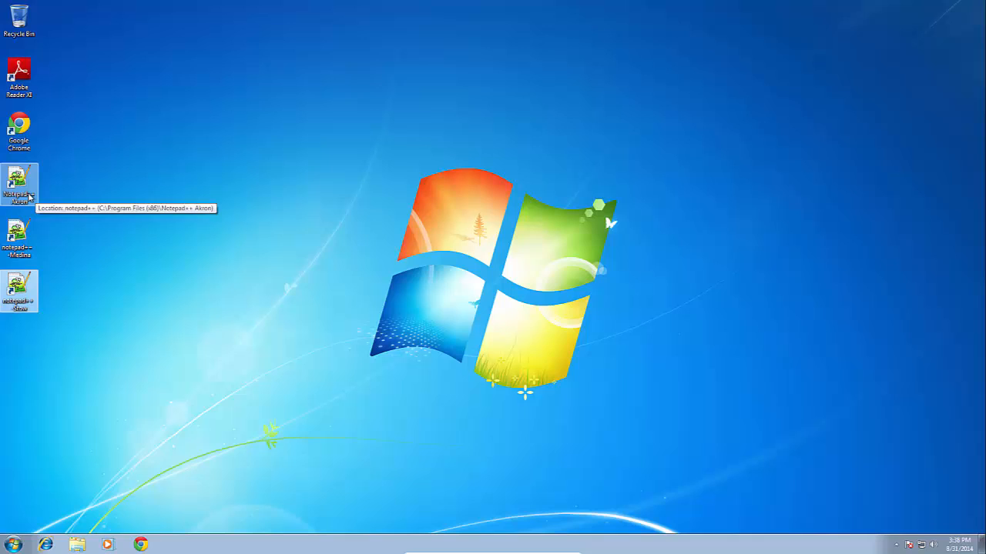
mouse_move(177, 182)
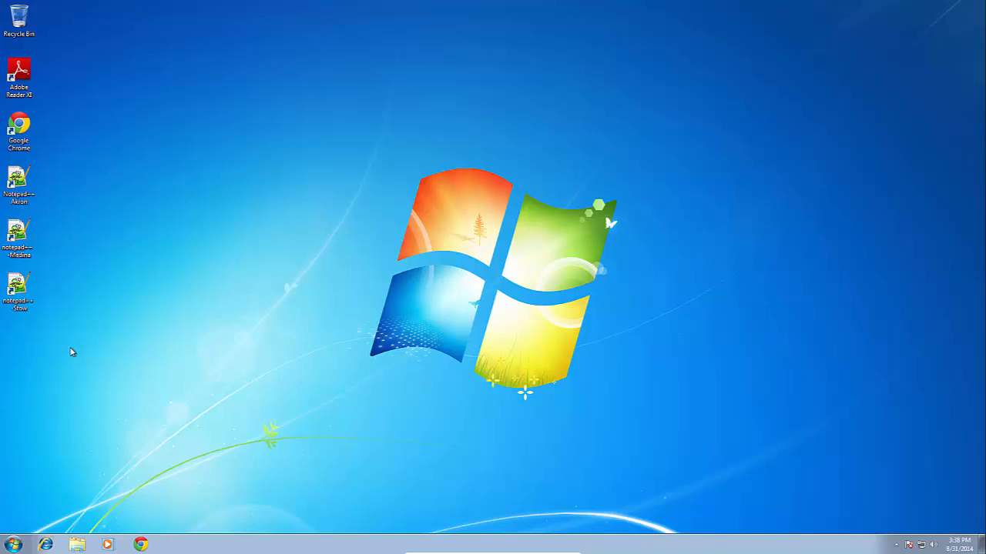
mouse_move(150, 393)
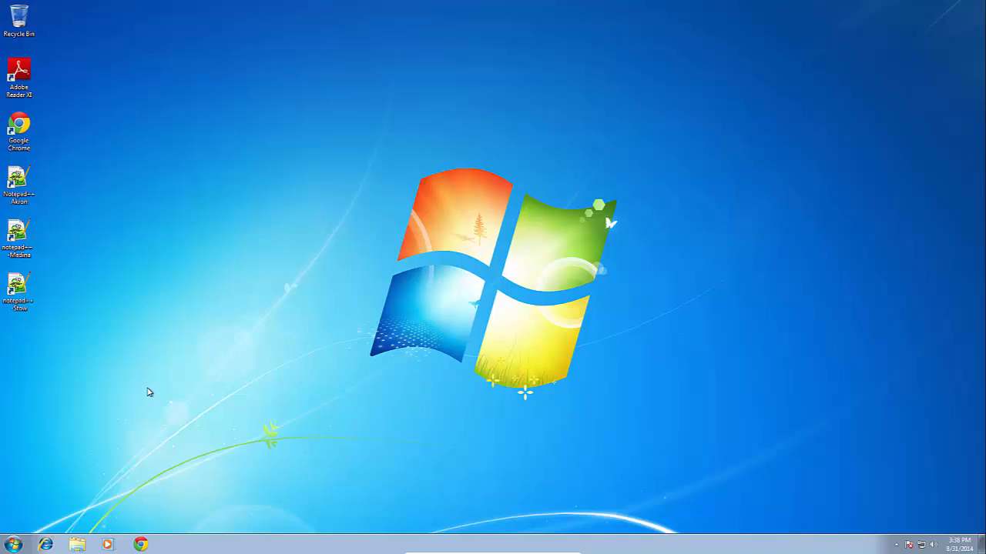